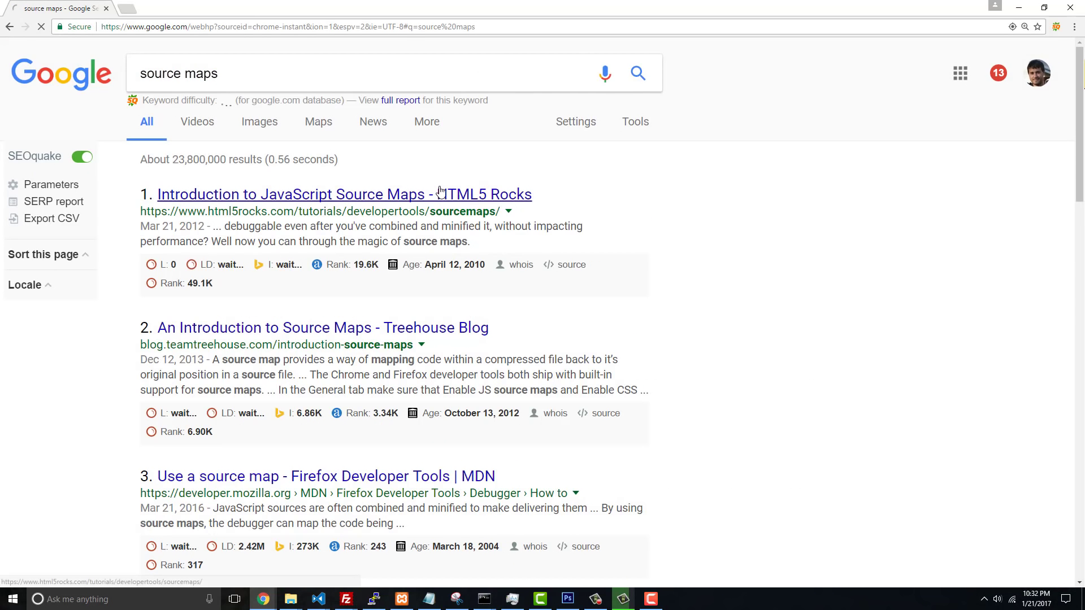
- Open the HTML5 Rocks 'Introduction to JavaScript Source Maps' article and scroll to its Real world section
left_click(344, 194)
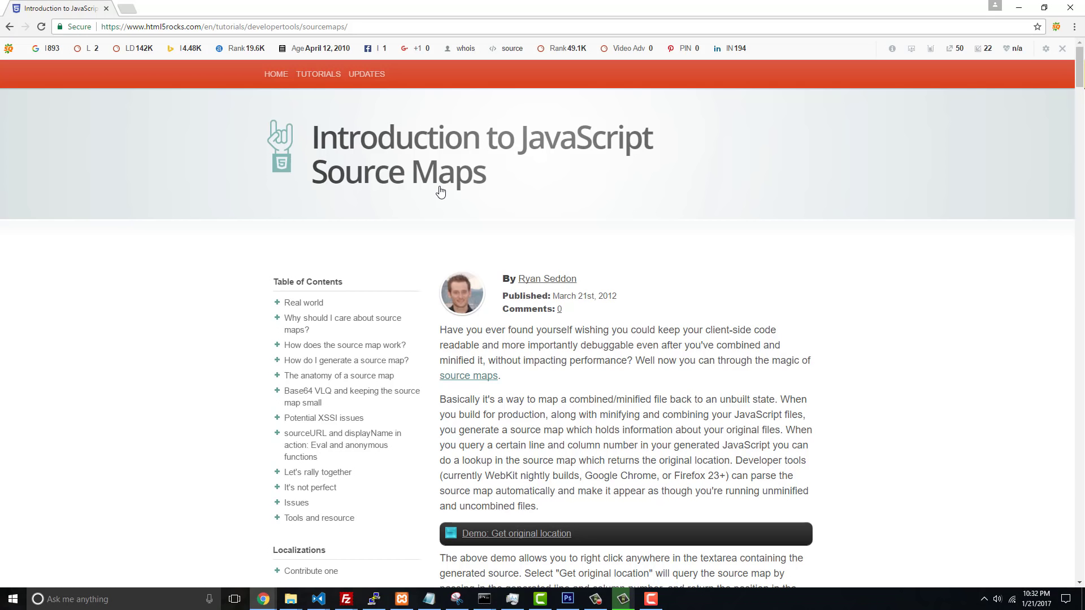
scroll("down", 3)
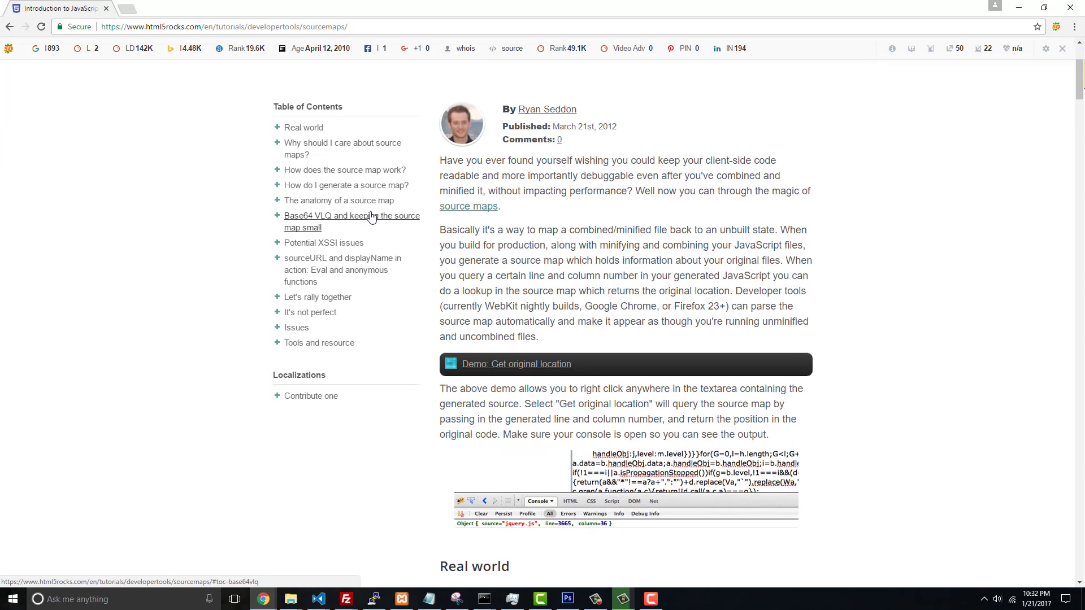
mouse_move(330, 227)
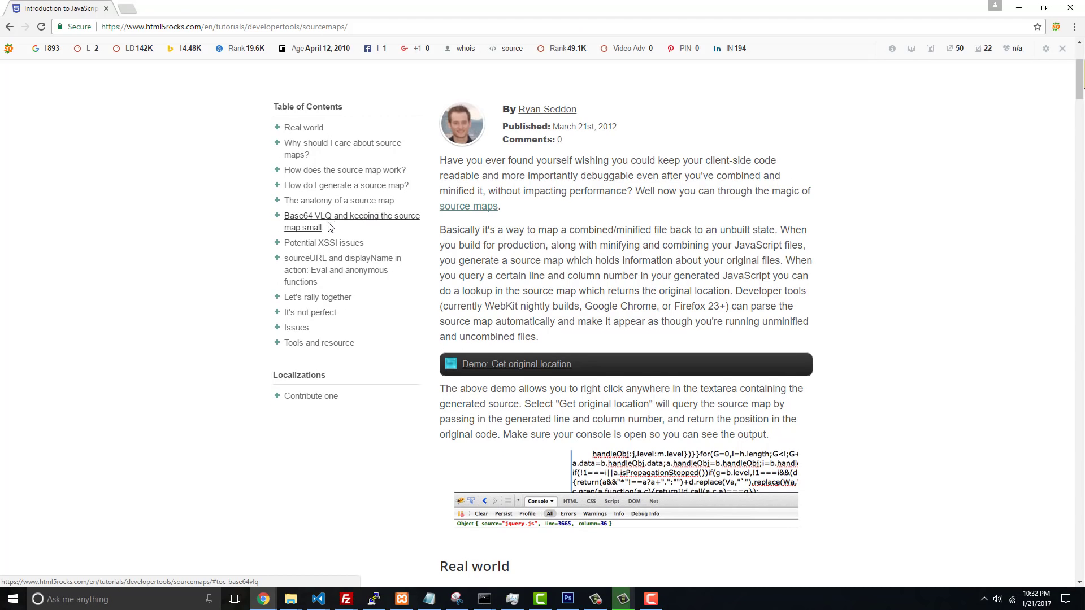
scroll("up", 3)
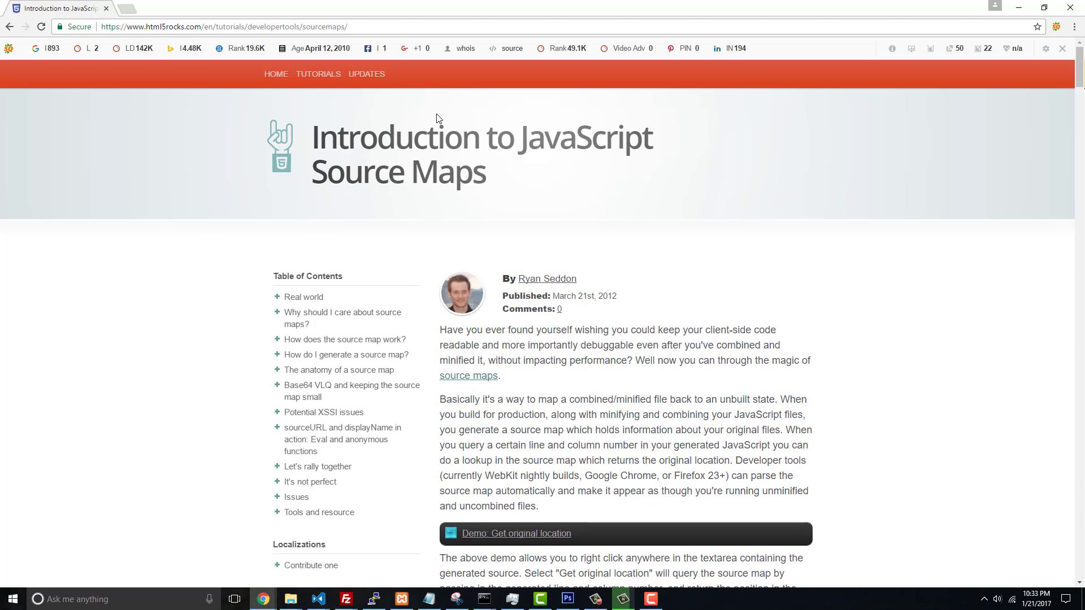
scroll("down", 3)
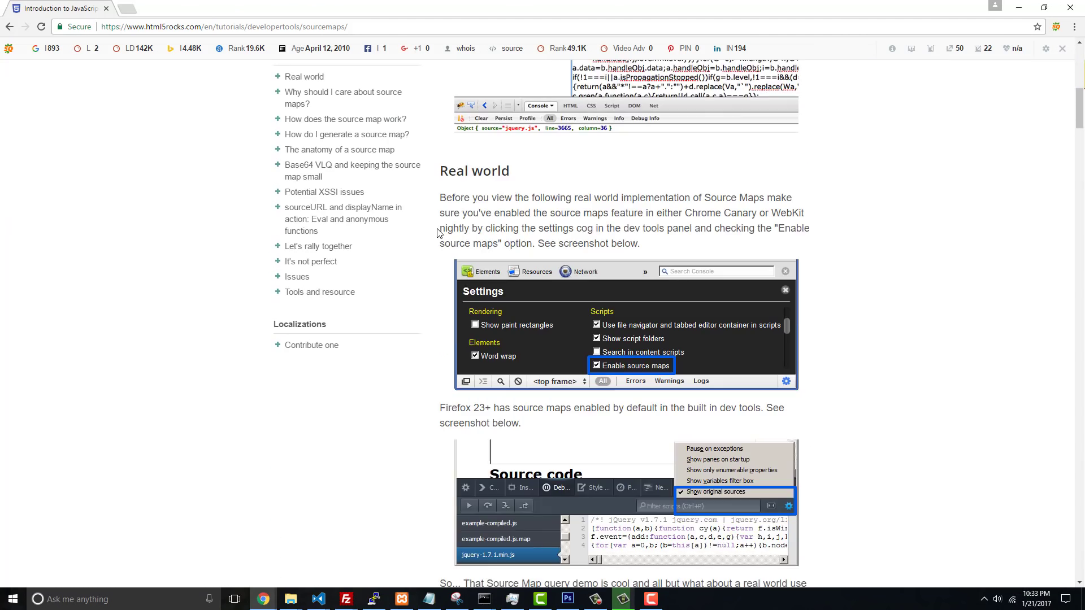
mouse_move(8, 36)
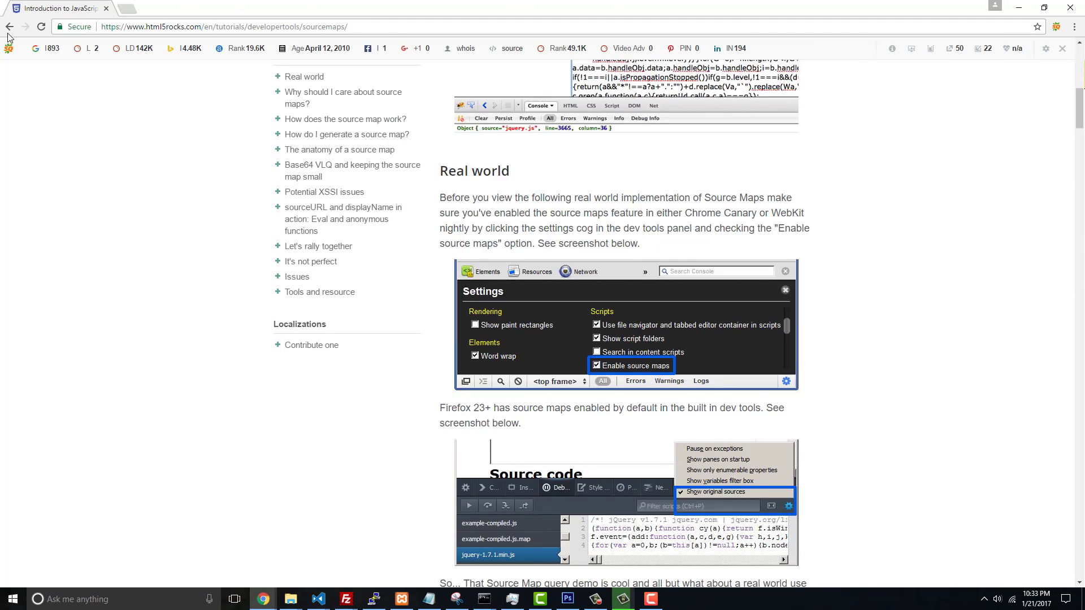
- Switch to the ES6 Tutorial project in VS Code, showing .babelrc with the env preset
left_click(648, 599)
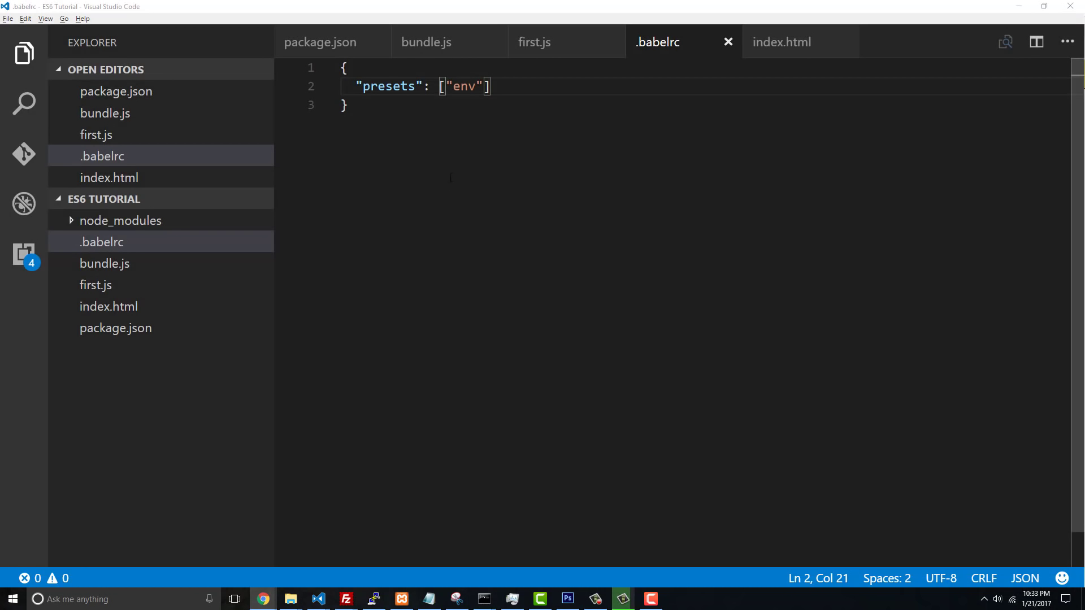
mouse_move(612, 251)
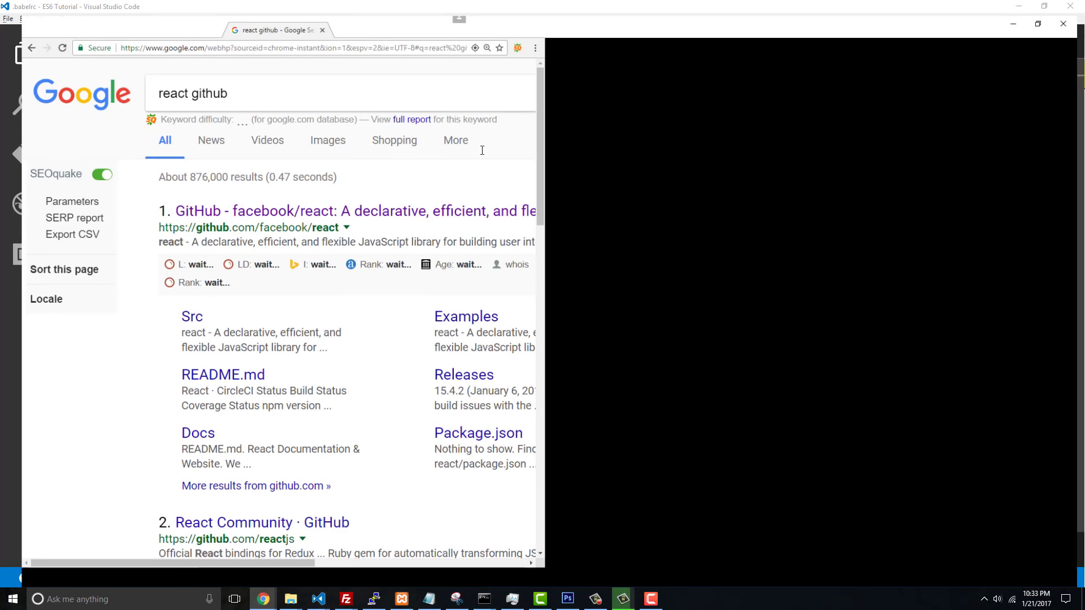
- Open the facebook/react repository and browse into src/isomorphic/modern/class
left_click(355, 211)
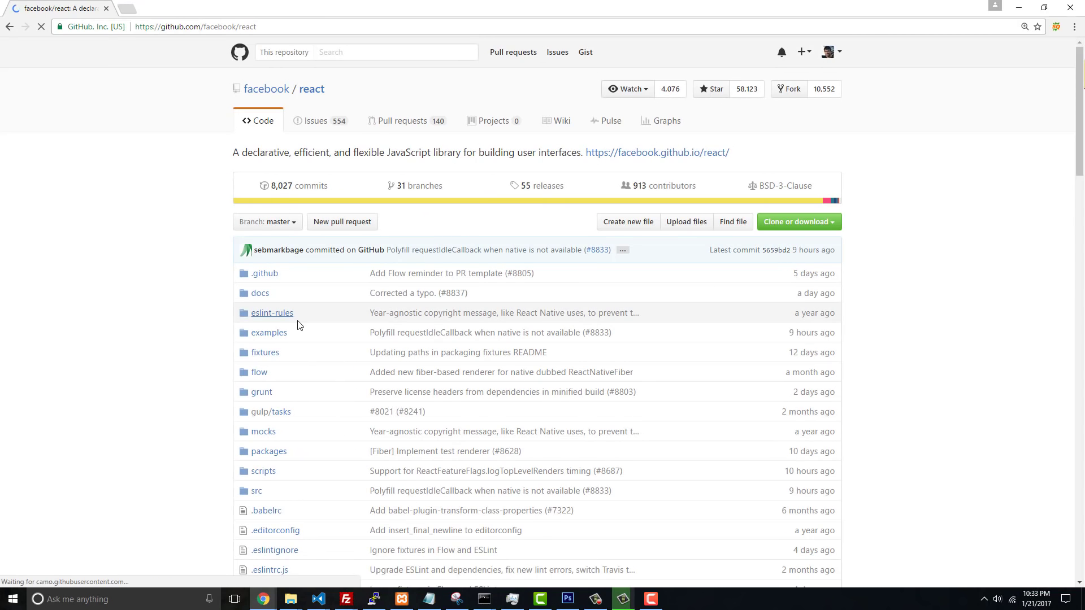
scroll("down", 3)
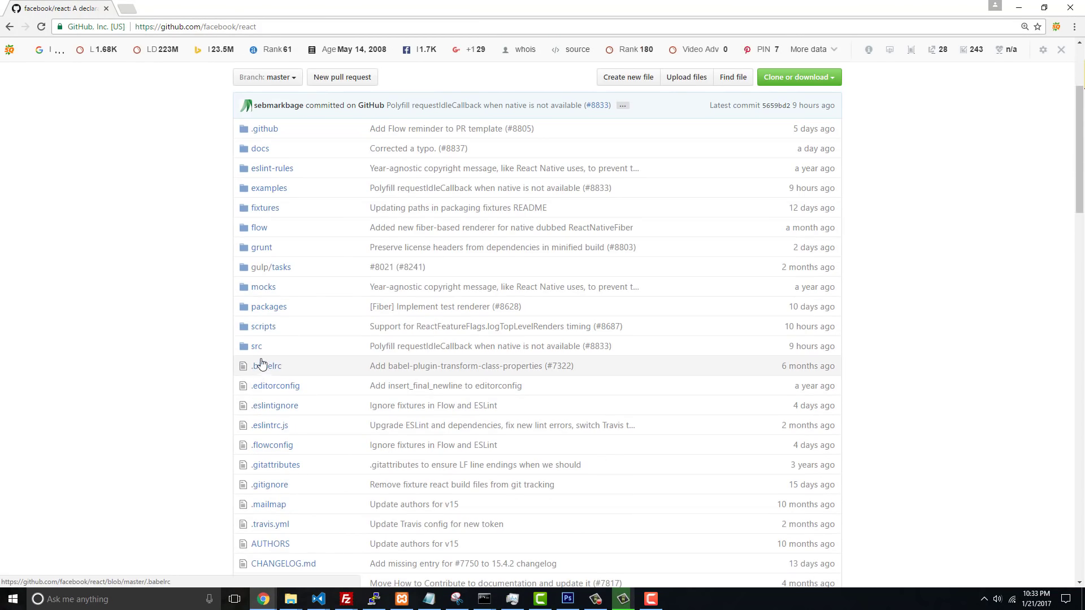
left_click(256, 346)
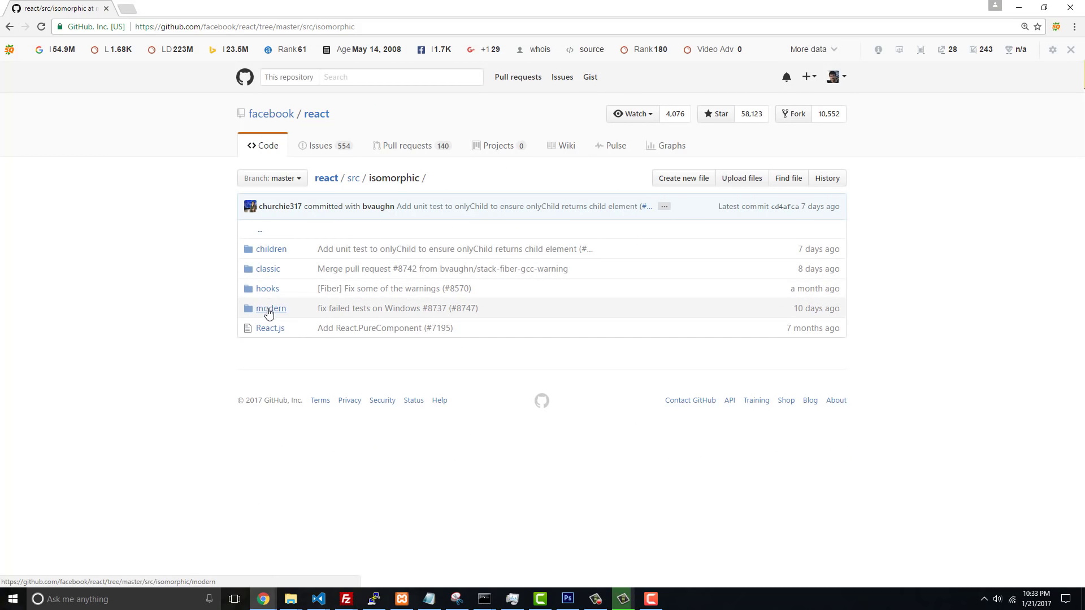
left_click(270, 308)
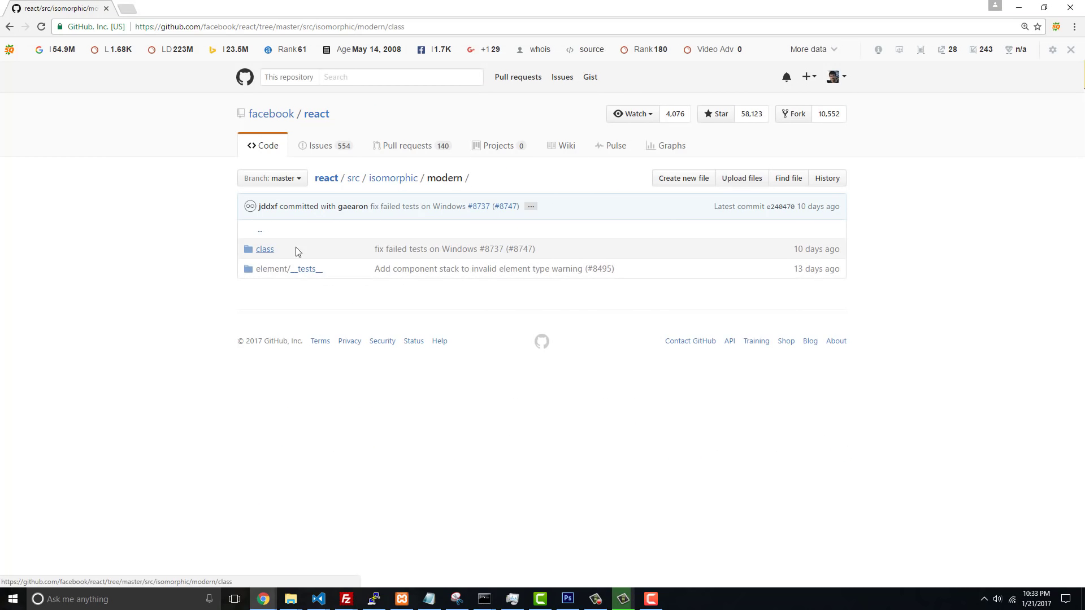
left_click(265, 249)
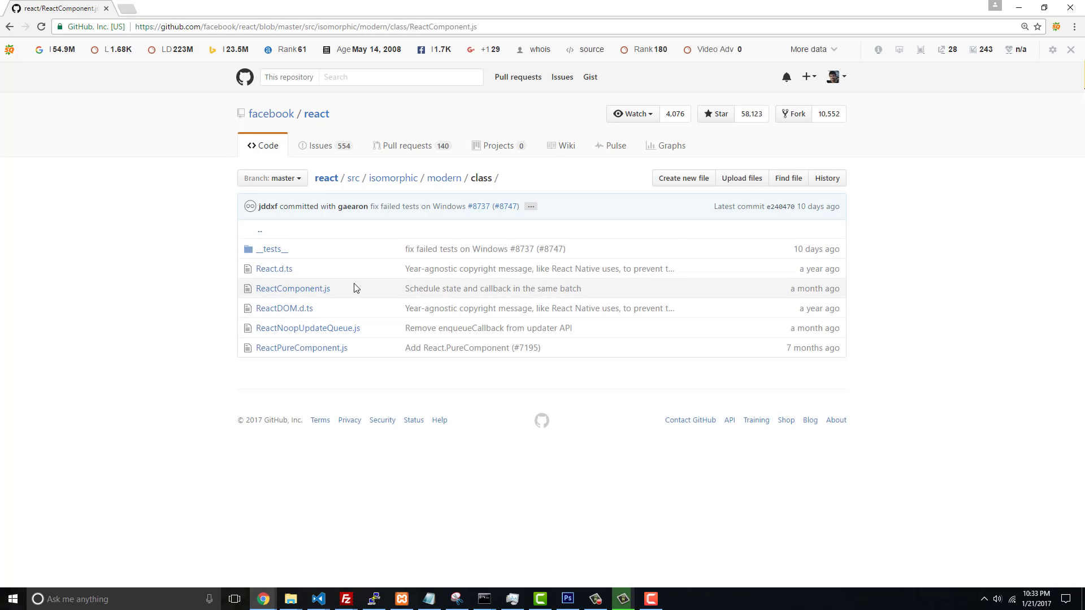
- Open ReactComponent.js on GitHub and scroll through its source code
left_click(293, 288)
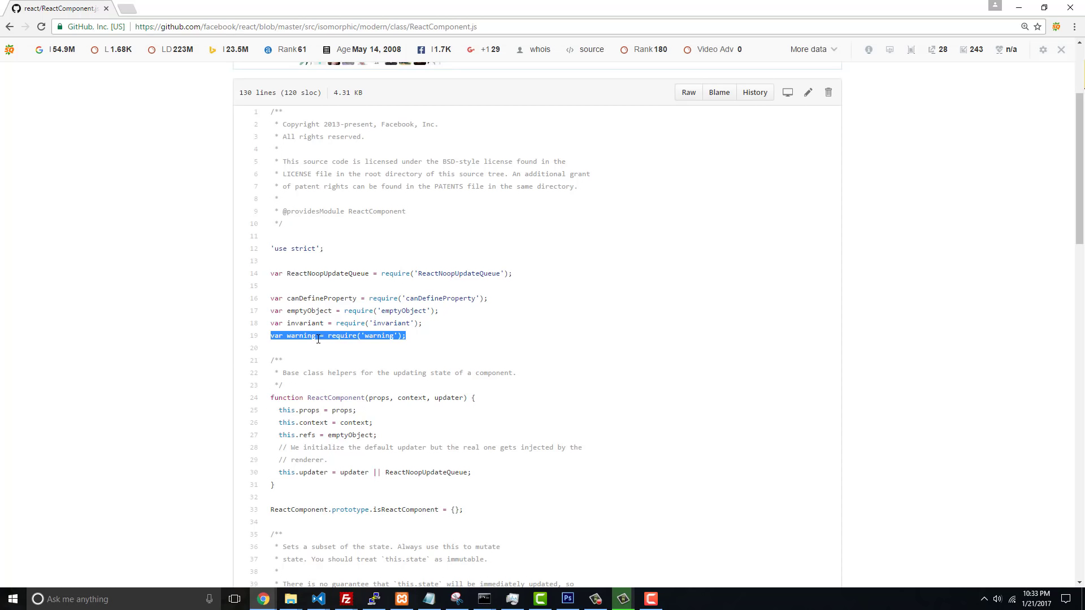
scroll("down", 3)
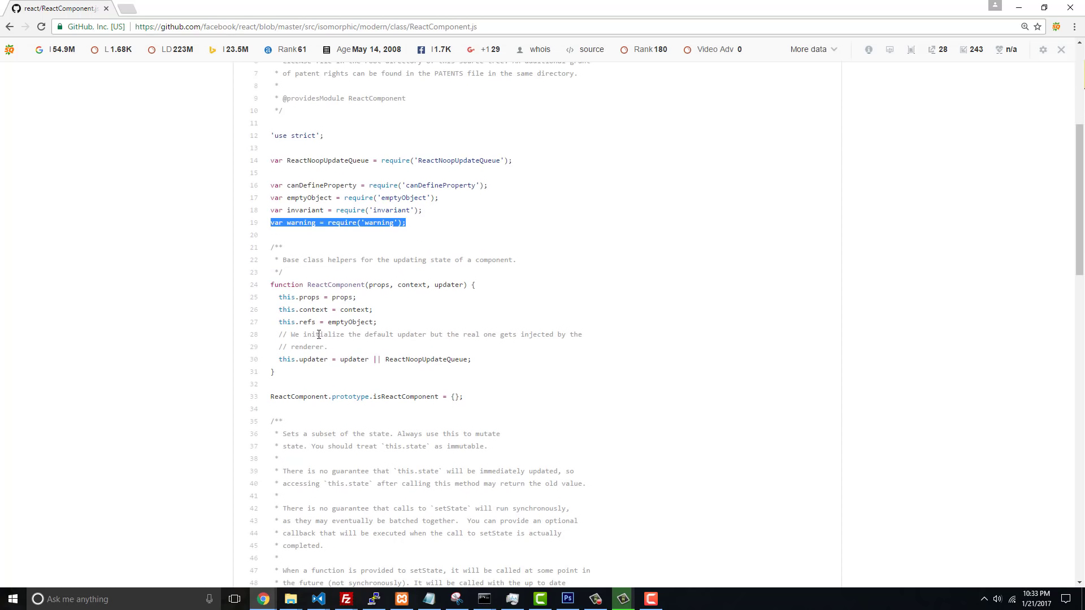
mouse_move(413, 380)
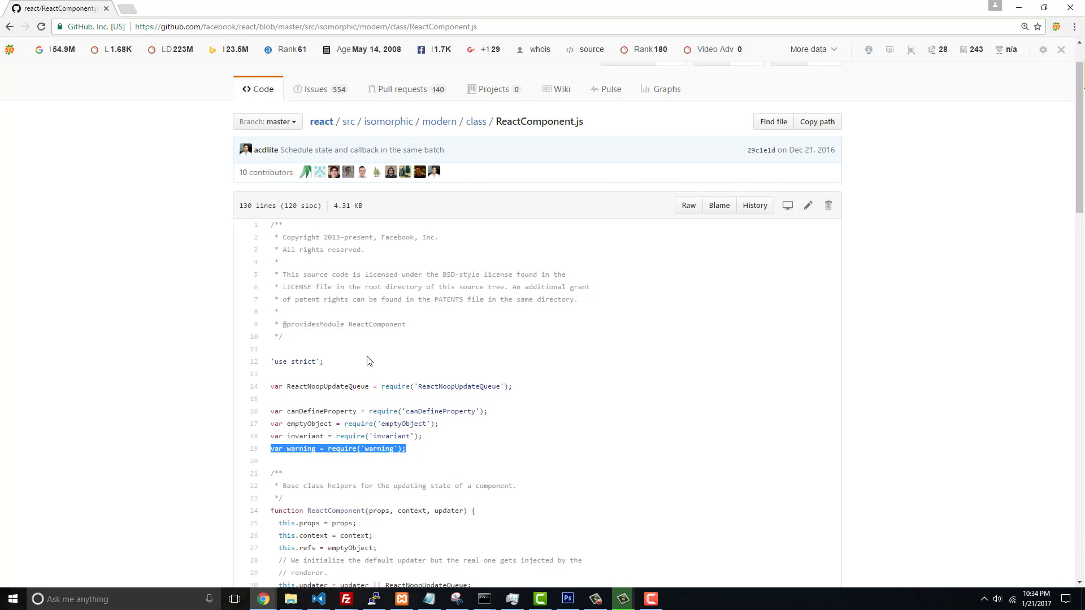
scroll("down", 3)
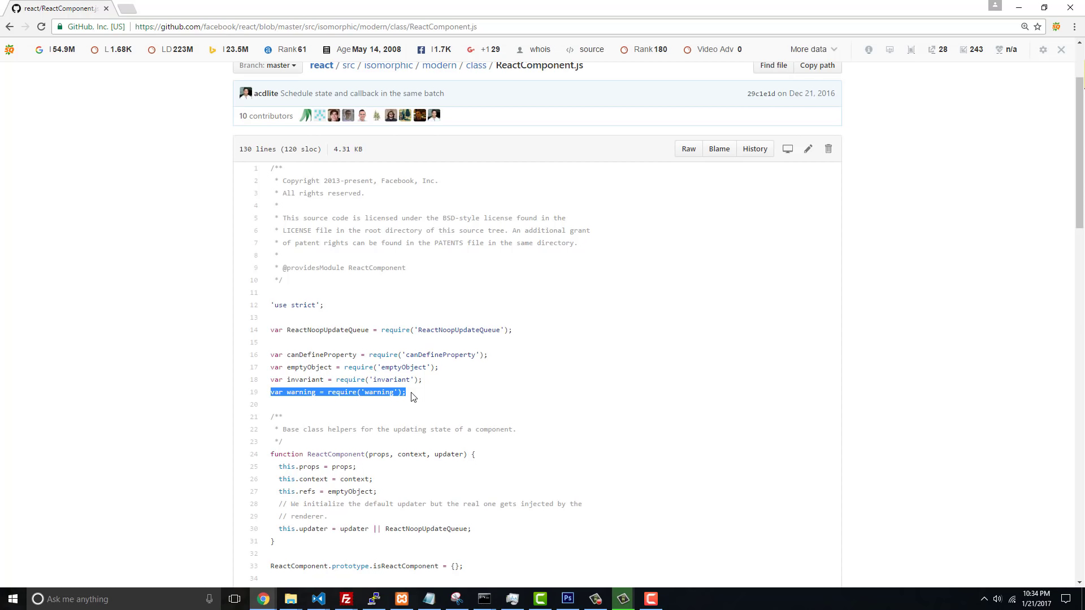
mouse_move(83, 25)
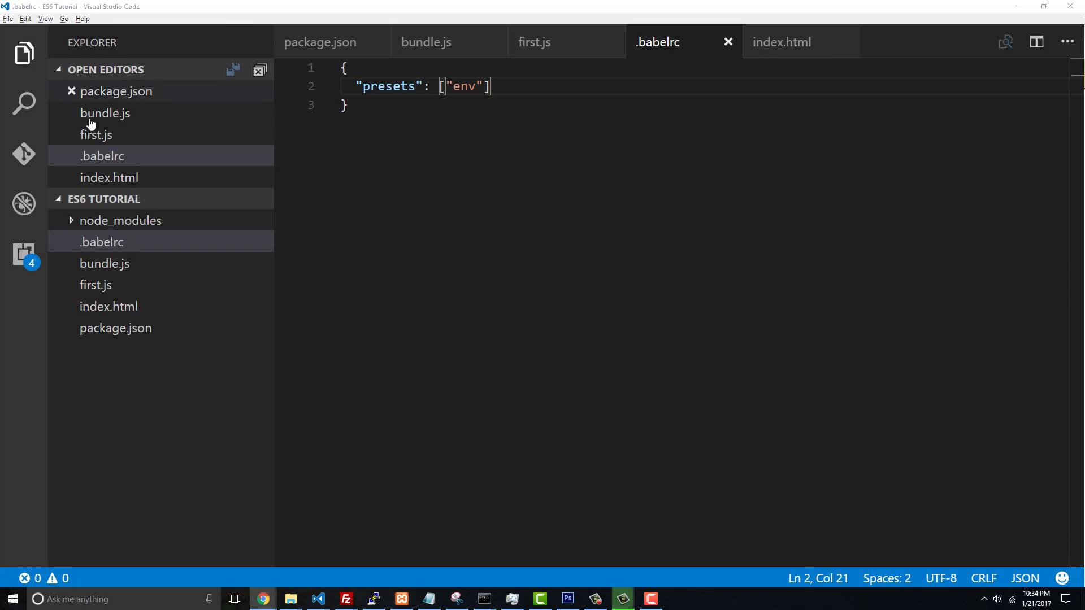
- Open first.js in the project and bring up the project's Command Prompt
left_click(95, 285)
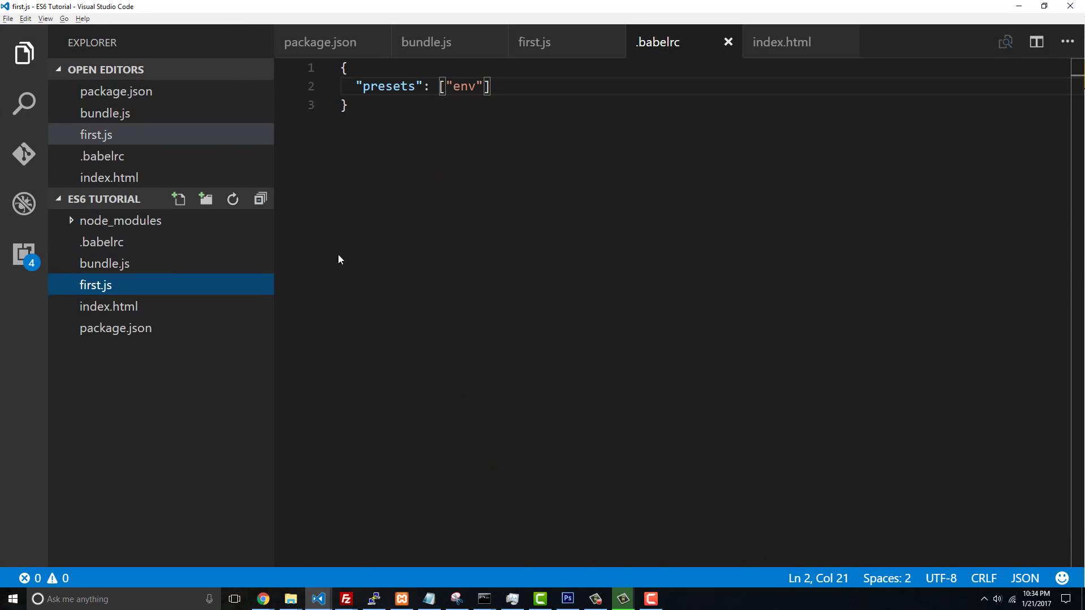
left_click(534, 42)
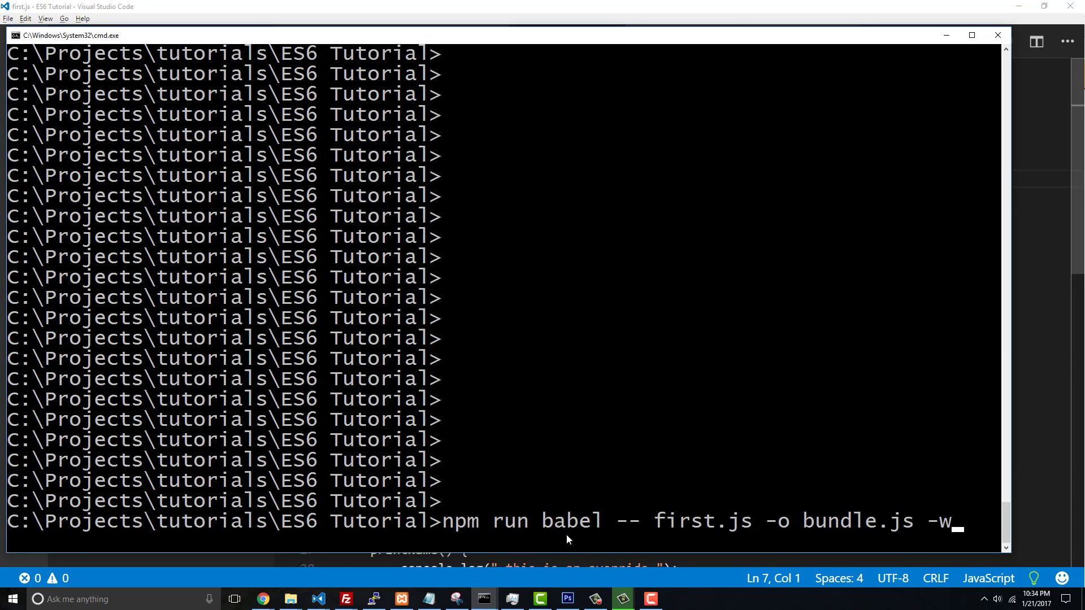
mouse_move(549, 526)
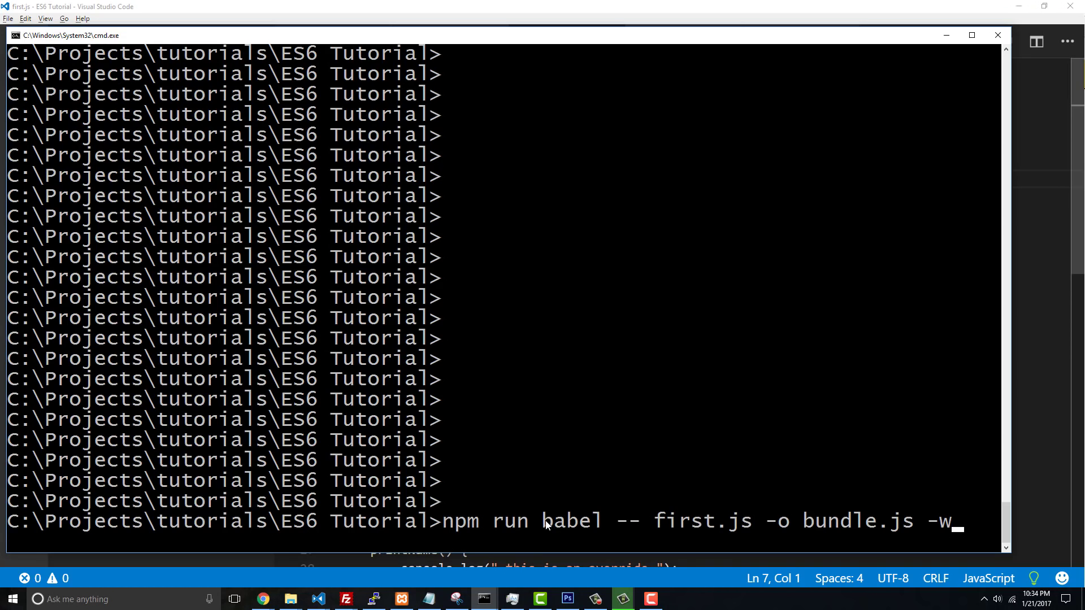
mouse_move(661, 529)
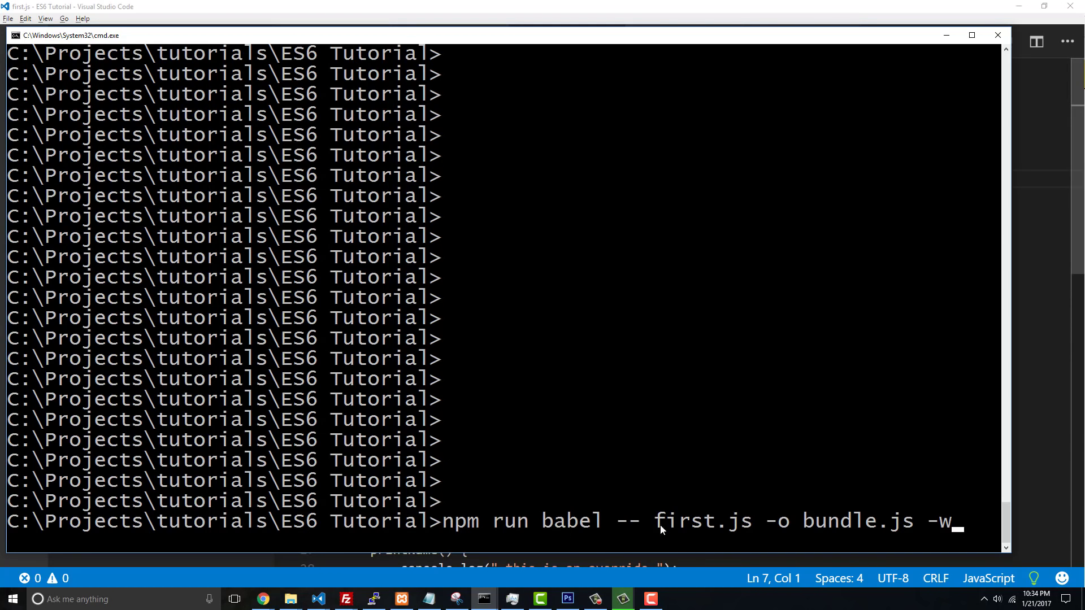
mouse_move(896, 528)
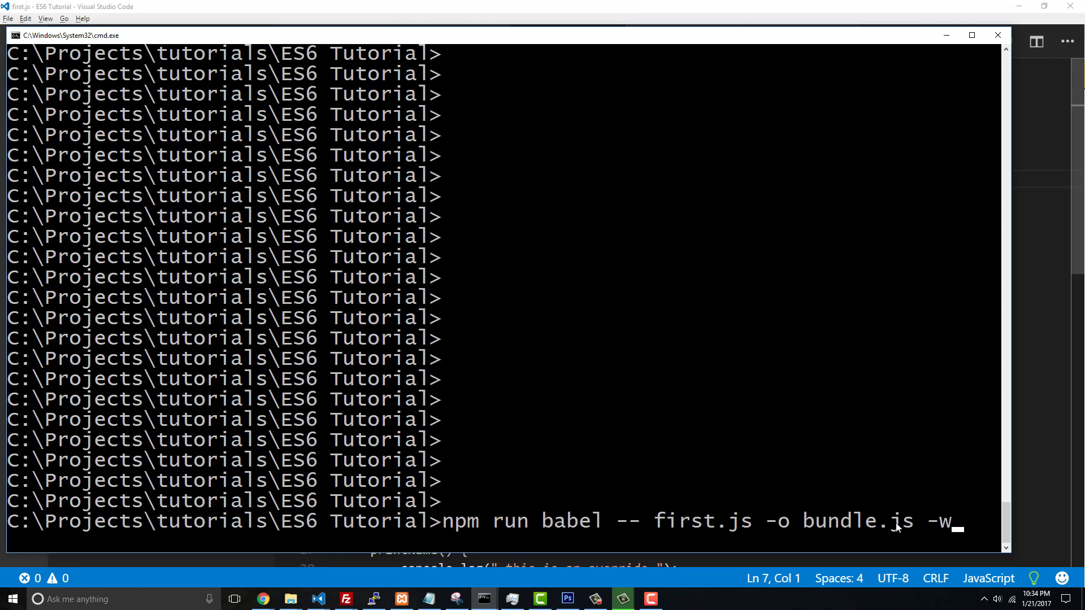
mouse_move(917, 519)
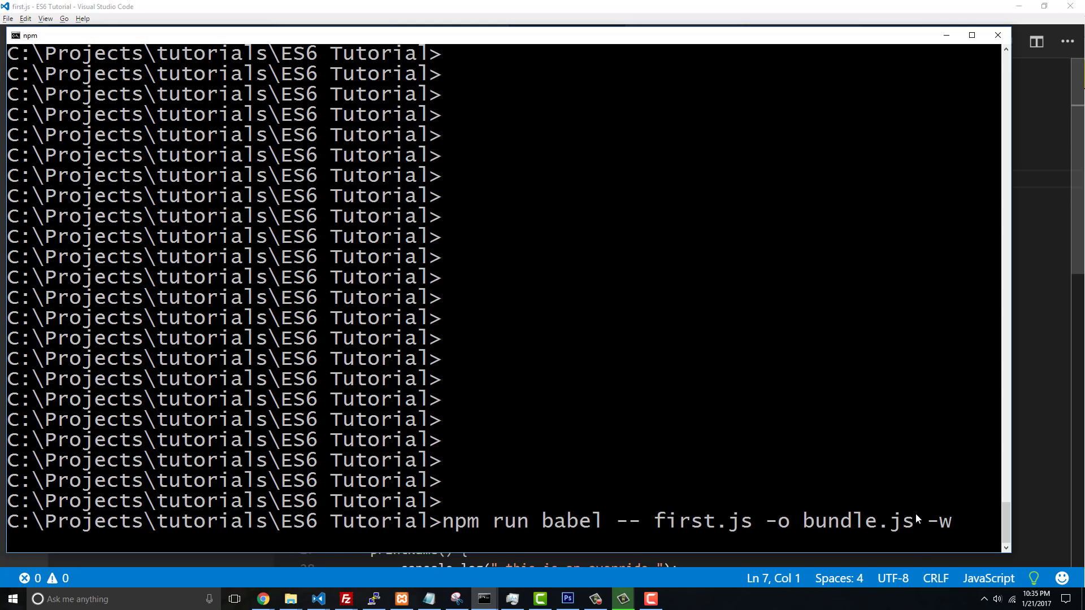
mouse_move(921, 29)
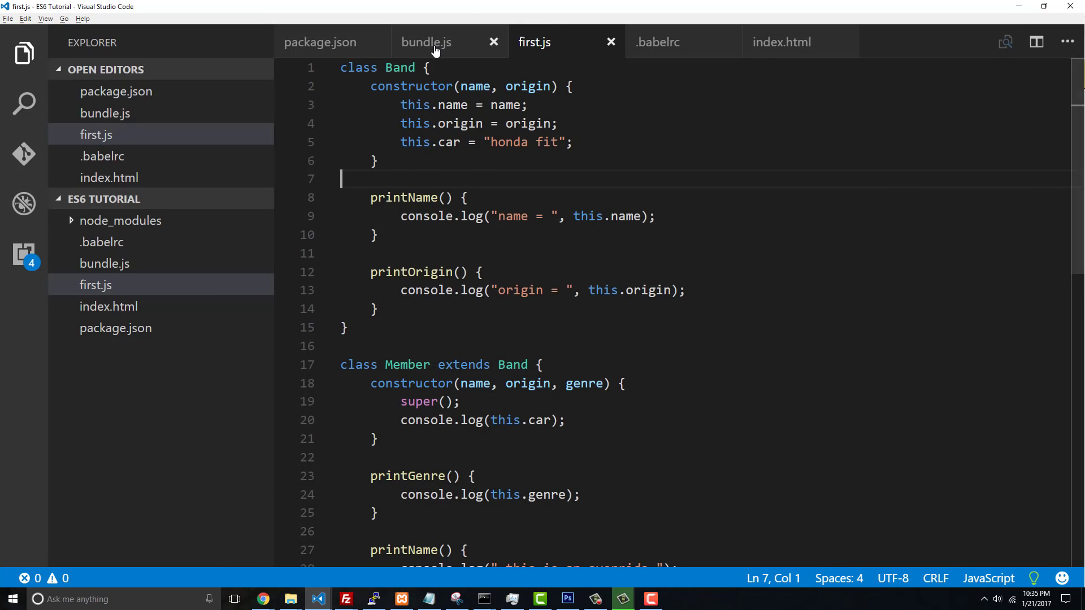
left_click(425, 42)
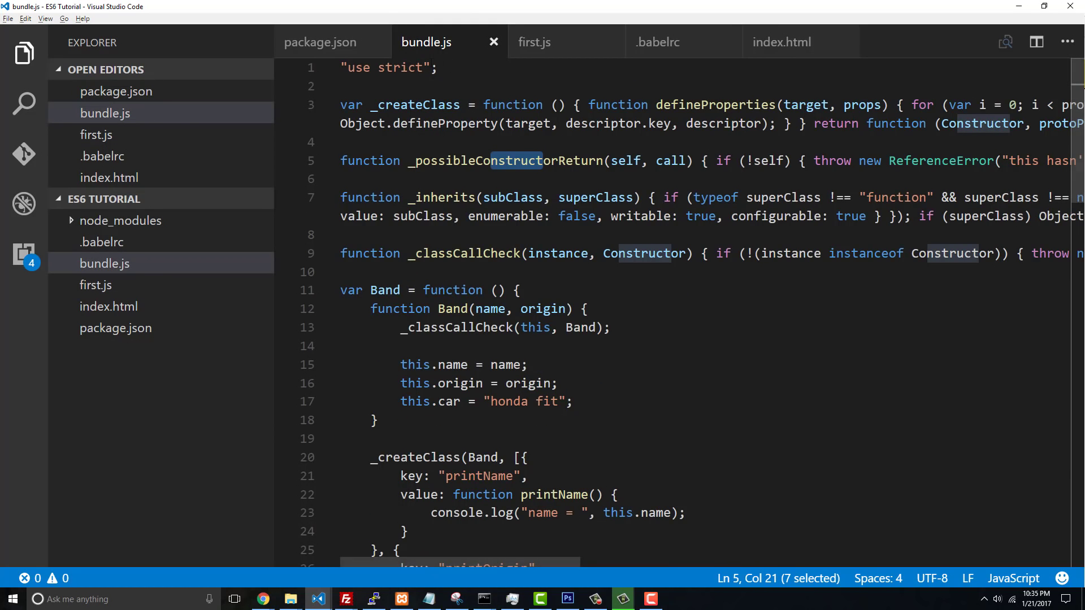
scroll("down", 3)
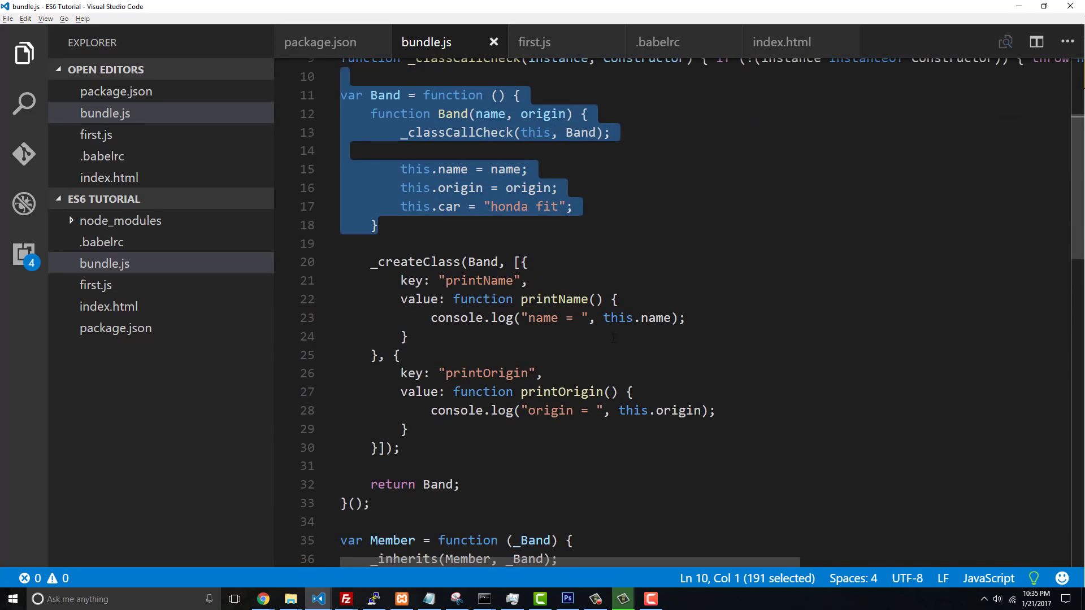
left_click(533, 43)
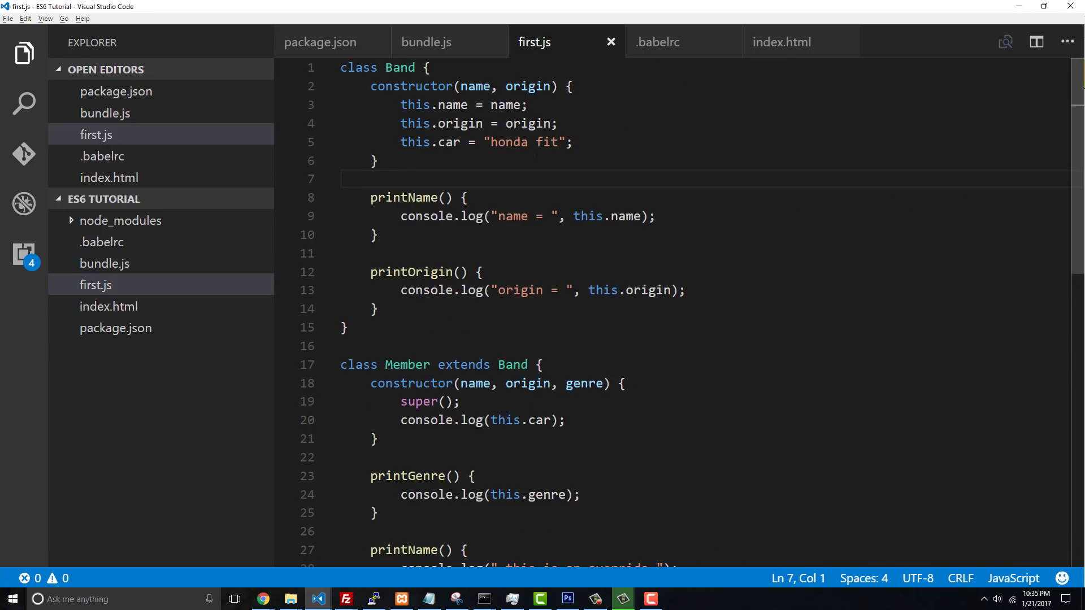
scroll("down", 3)
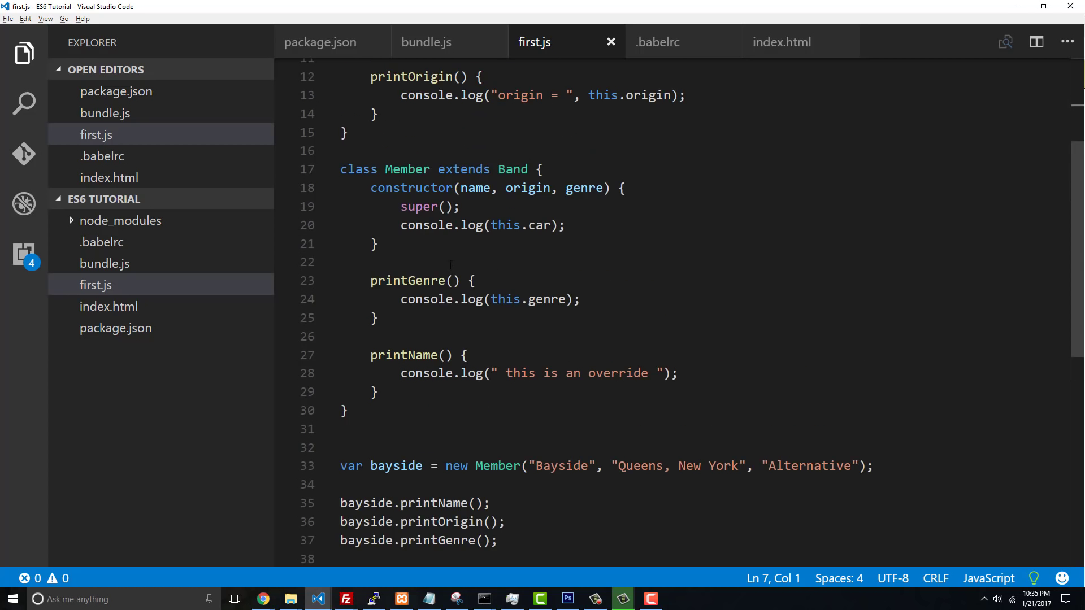
left_click(427, 42)
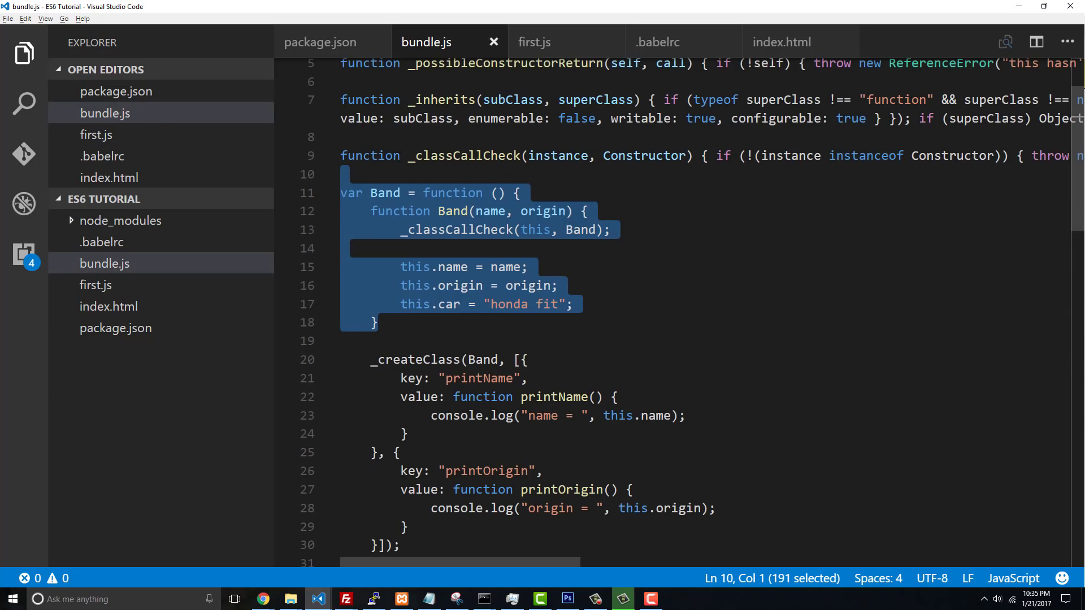
scroll("down", 3)
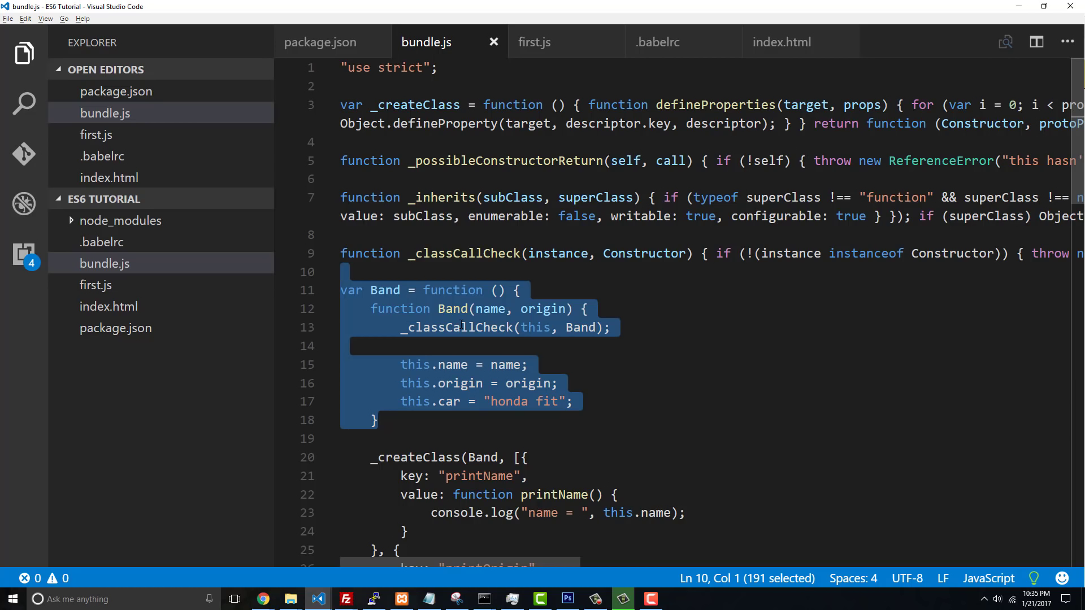
left_click(534, 42)
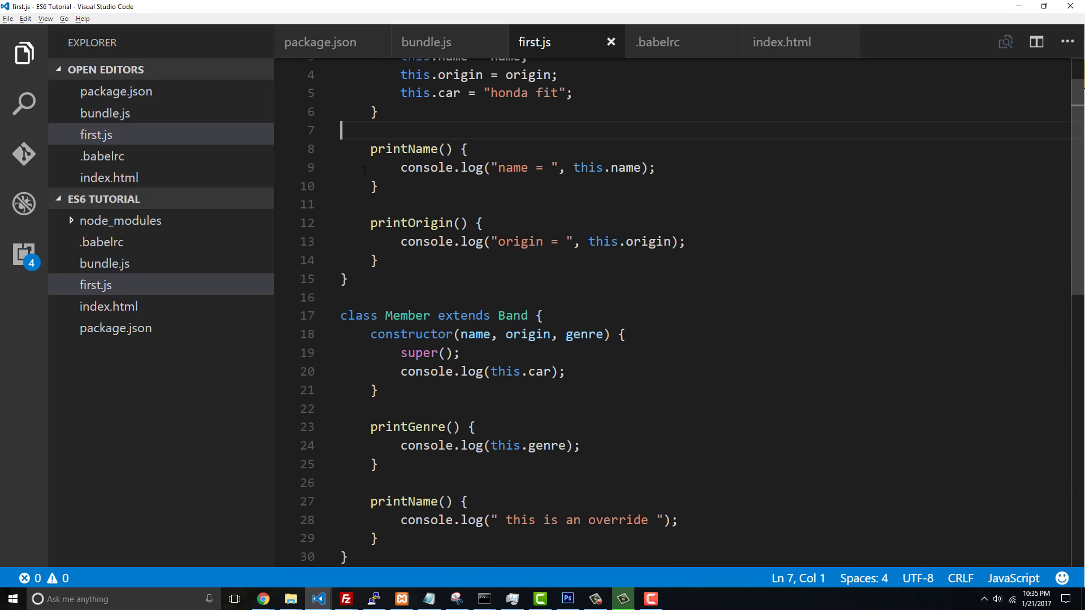
mouse_move(485, 599)
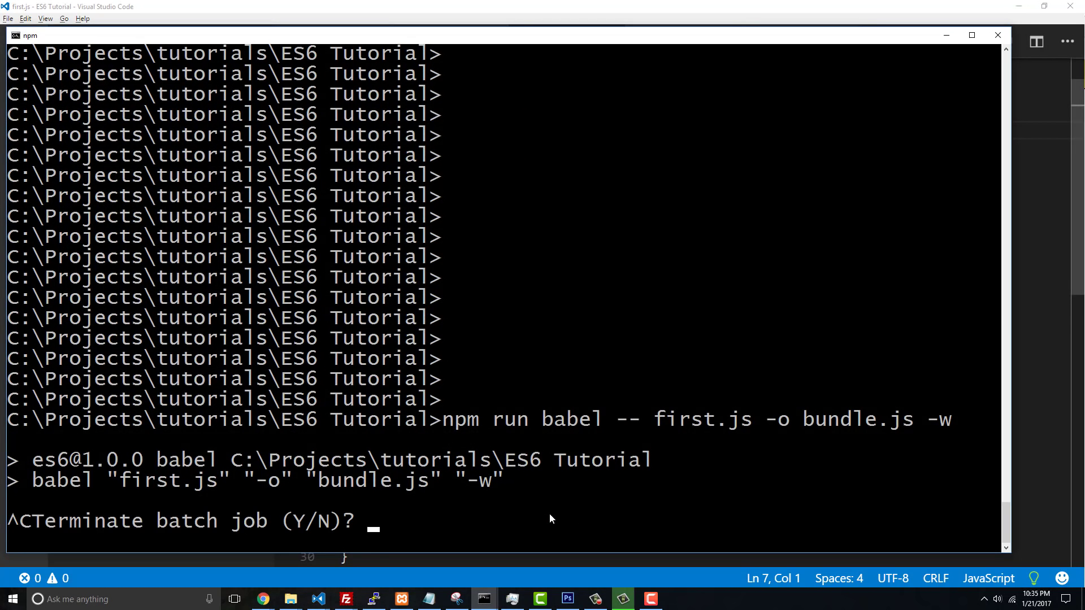
- Stop the Babel watch, rerun it with --source-maps, and confirm bundle.js.map appears
type("y")
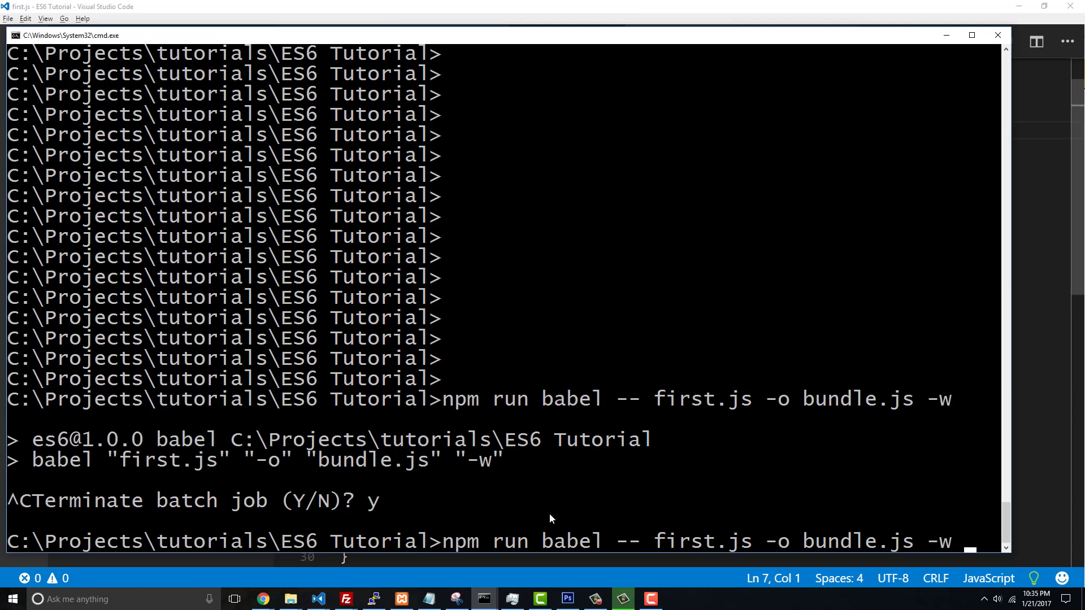
type("--source-maps")
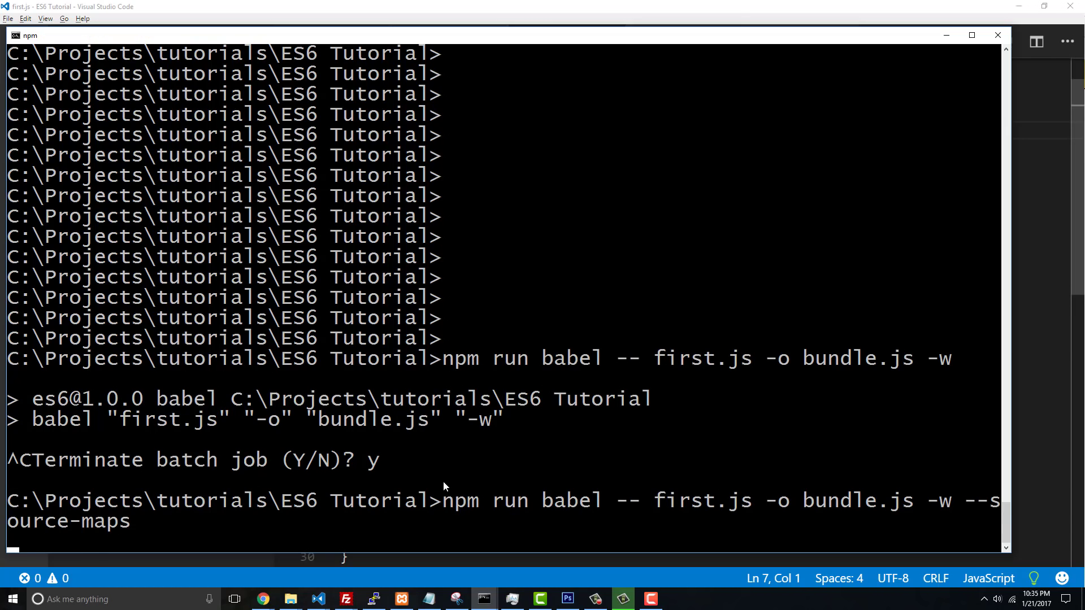
mouse_move(54, 450)
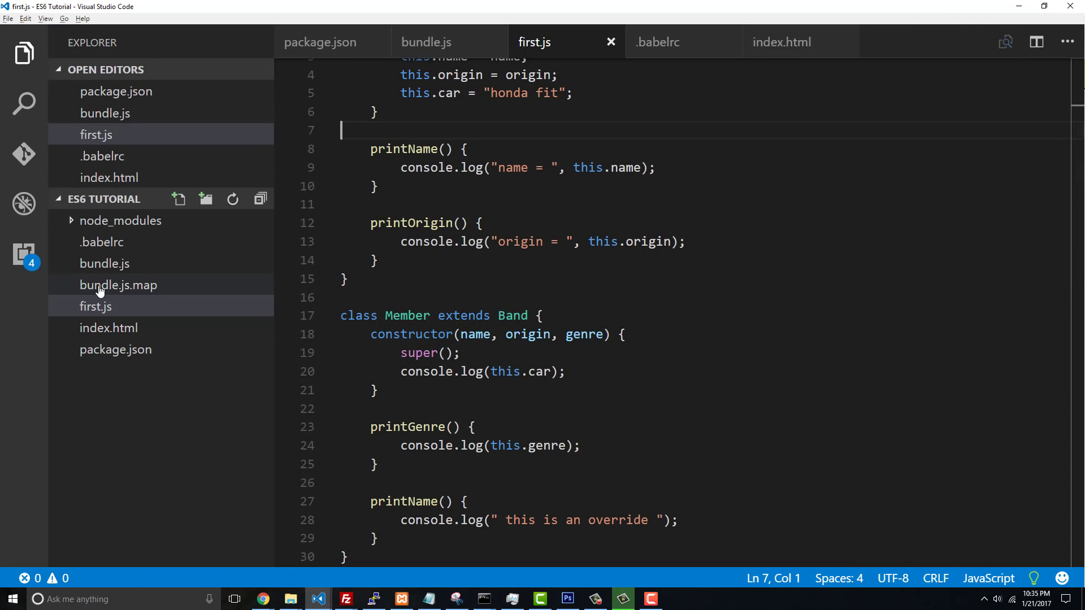
left_click(118, 285)
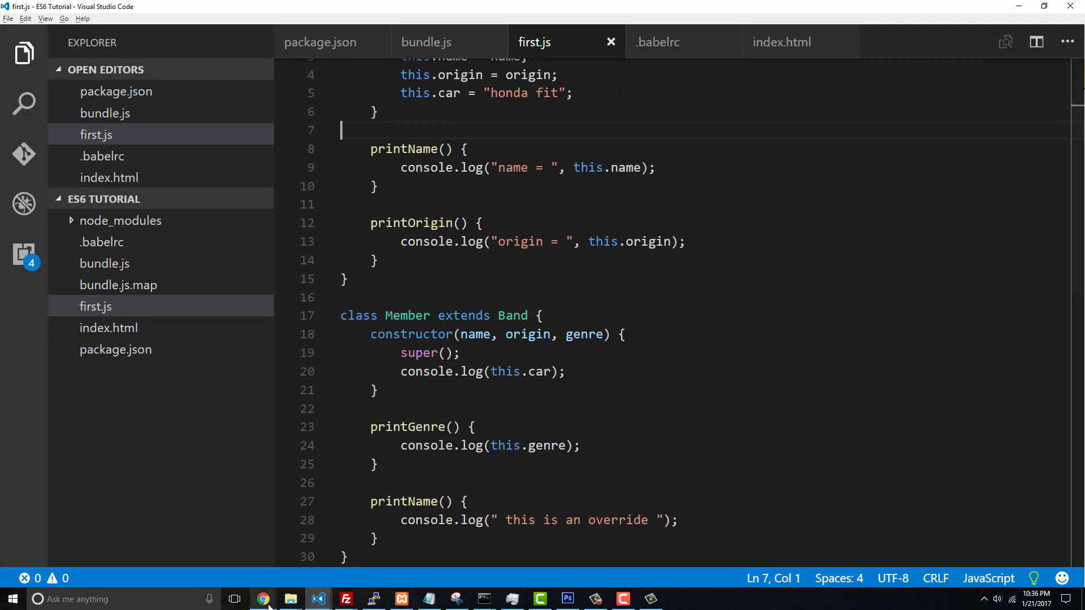
mouse_move(262, 599)
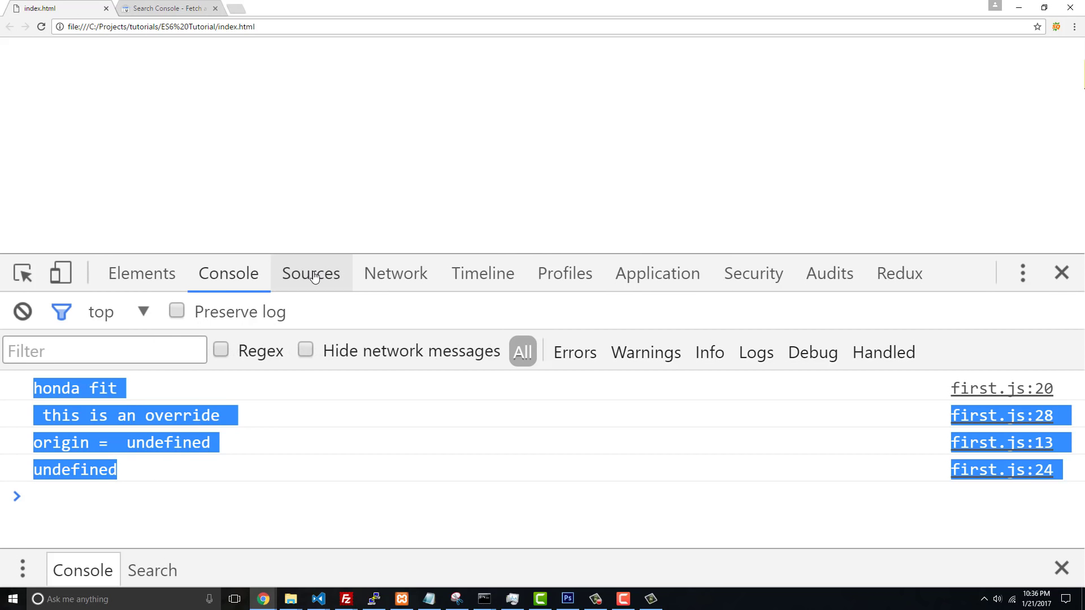
- Switch DevTools to Sources and open the source-mapped original first.js
left_click(310, 273)
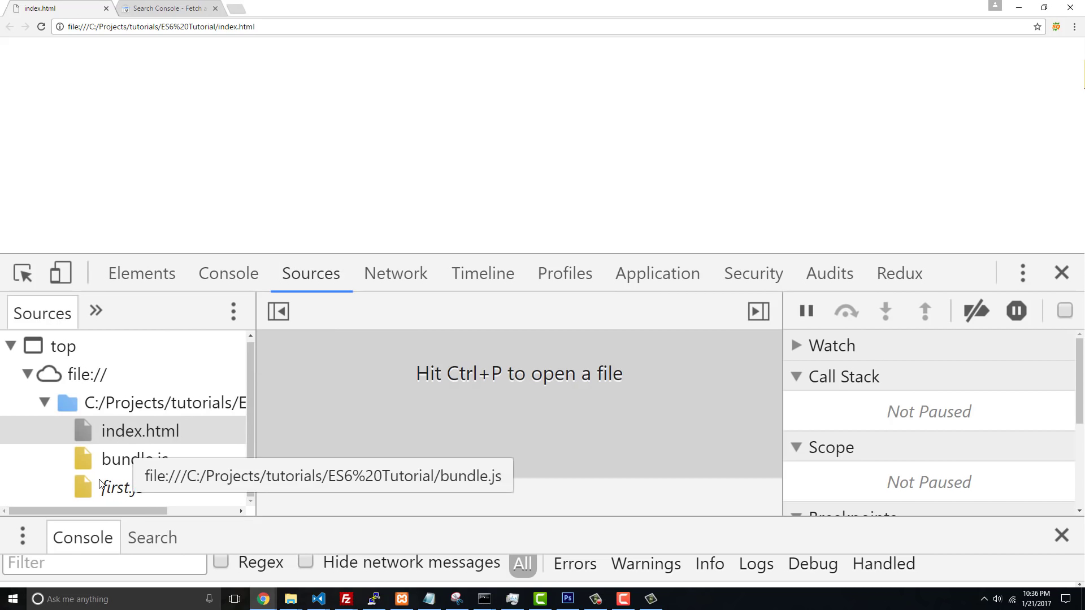
left_click(132, 459)
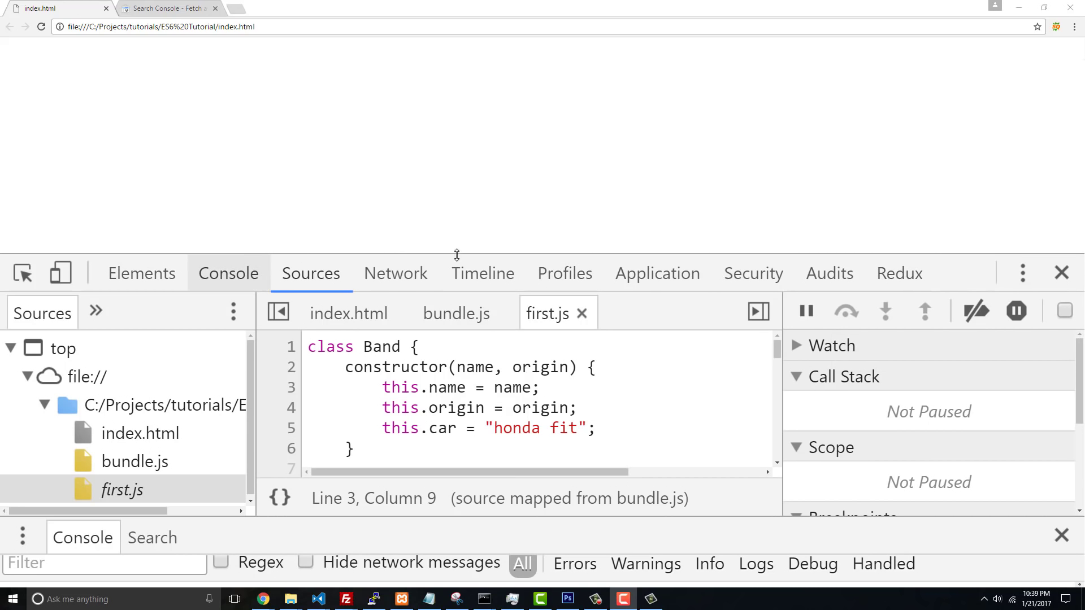
mouse_move(1023, 272)
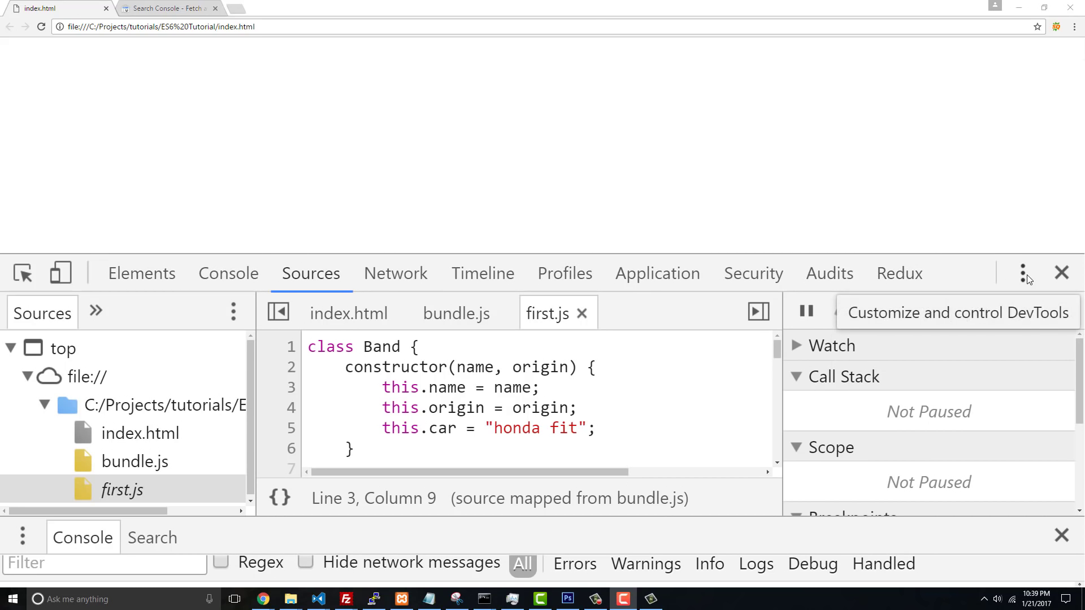
left_click(1026, 272)
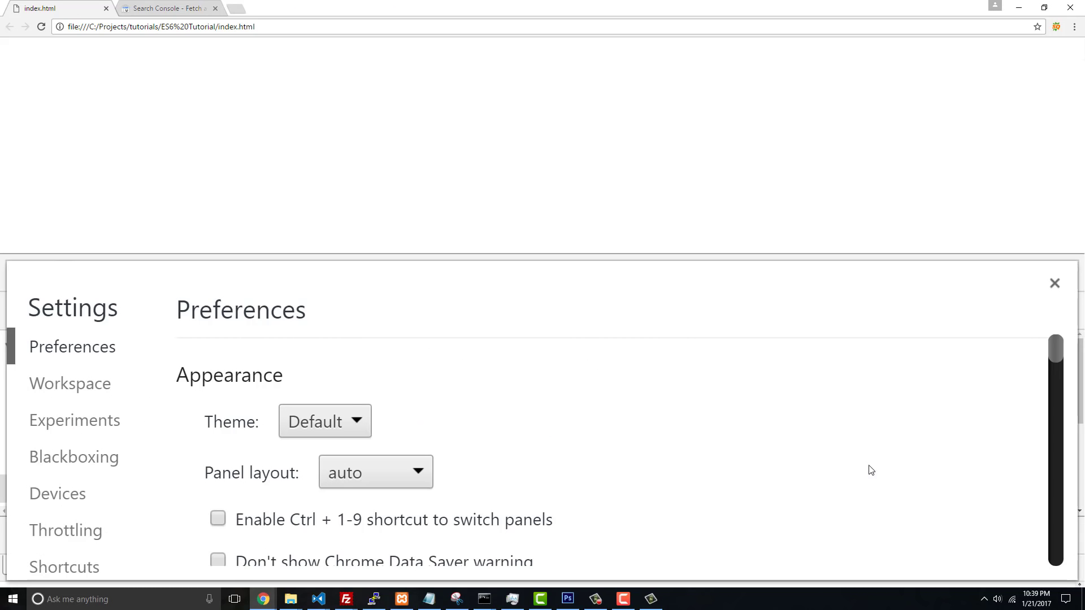
scroll("down", 3)
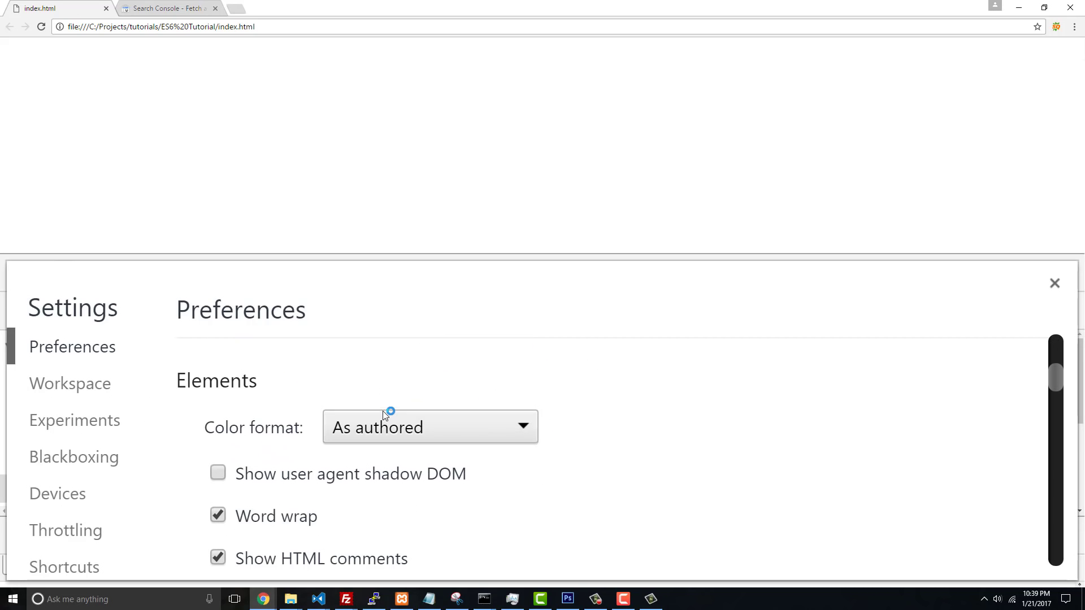
scroll("down", 3)
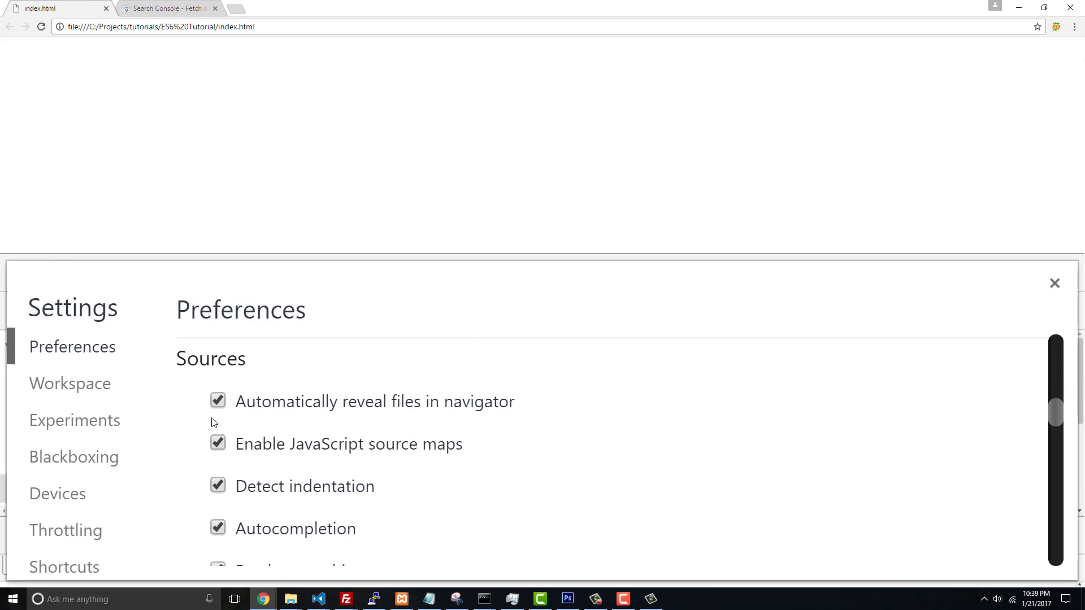
double_click(241, 445)
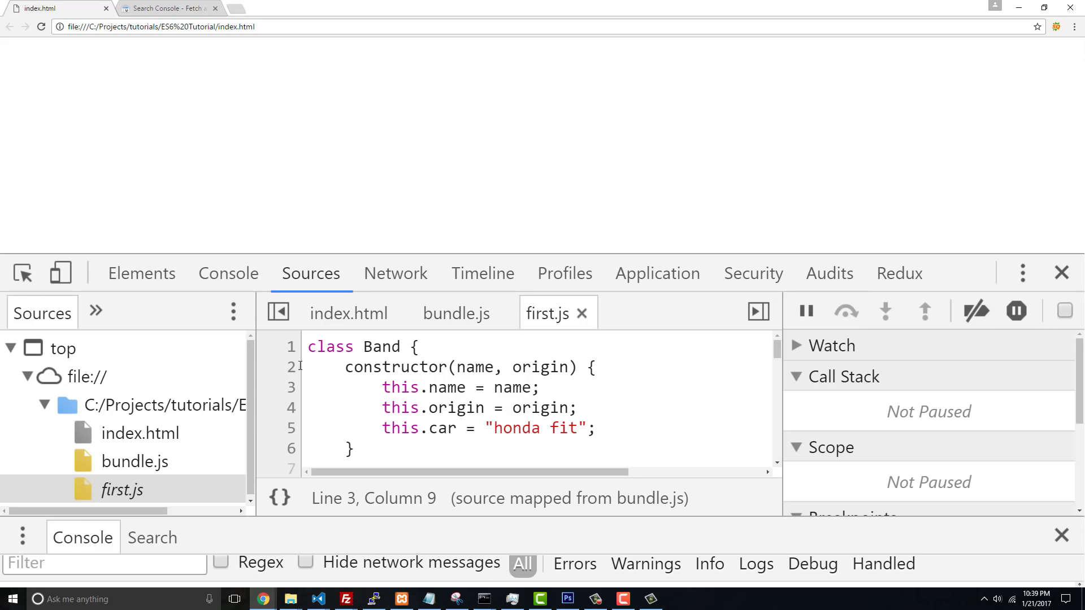
- Bring up the compiled bundle.js in Sources, showing its Source Map detected notice
left_click(41, 26)
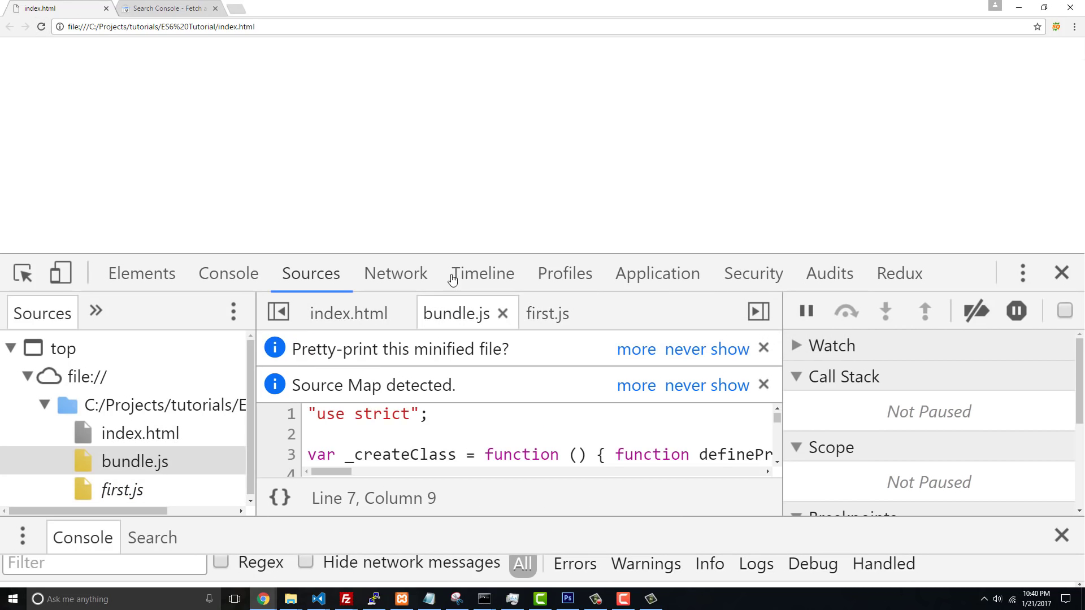
mouse_move(378, 388)
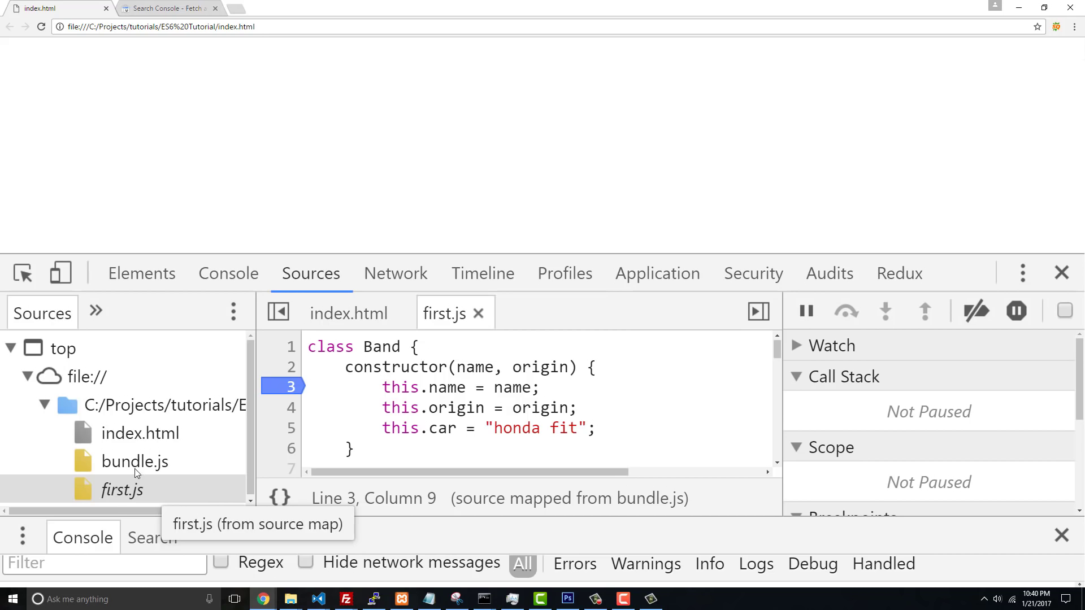
mouse_move(135, 462)
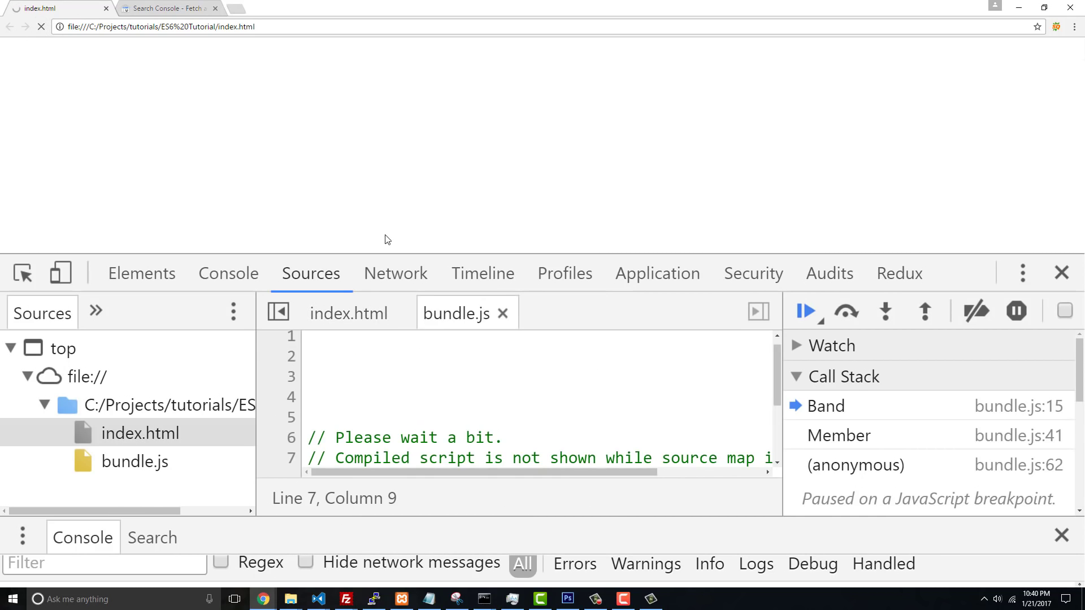
- Step through the Band constructor, out to Member, into the next call, then resume
left_click(825, 405)
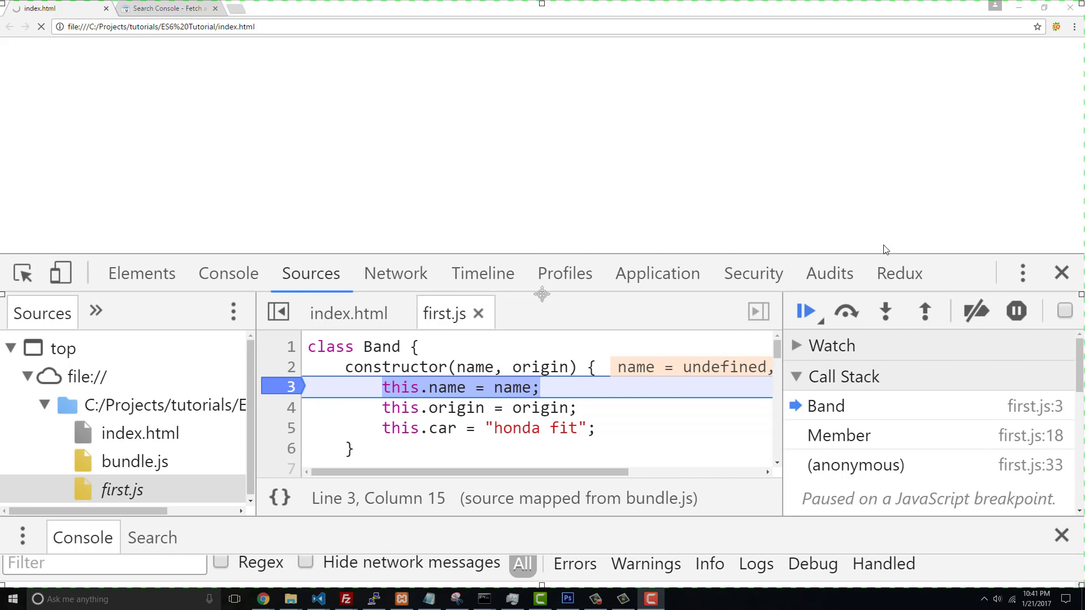
mouse_move(885, 311)
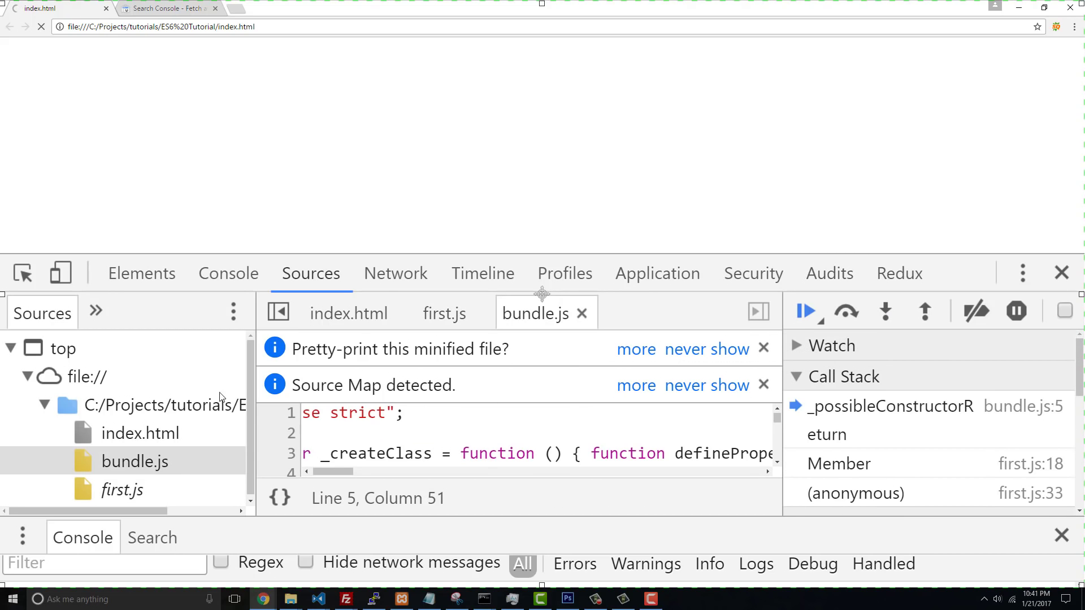
mouse_move(886, 312)
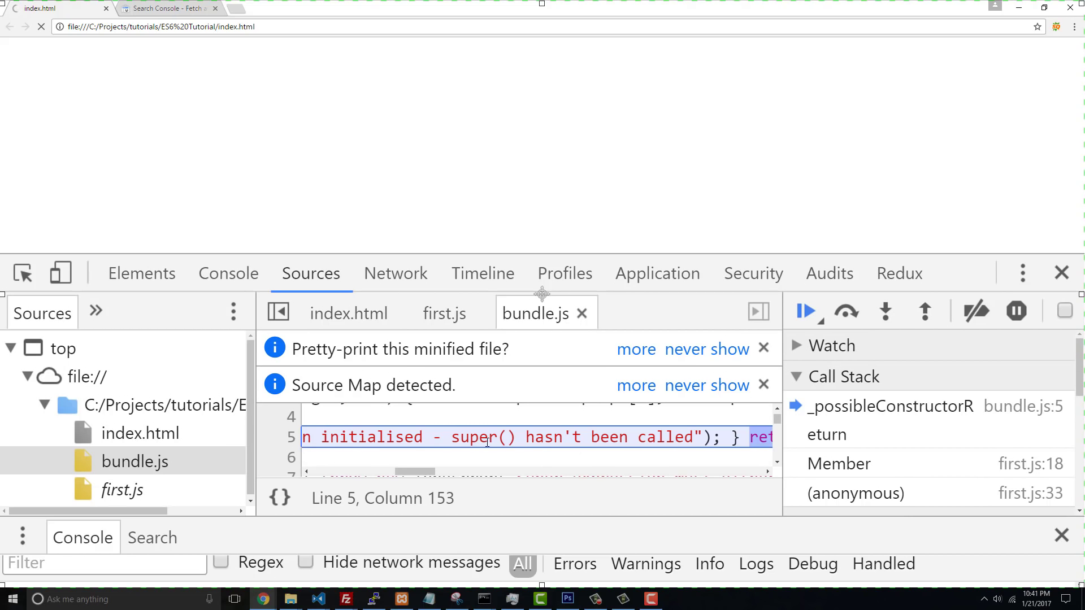
left_click(925, 311)
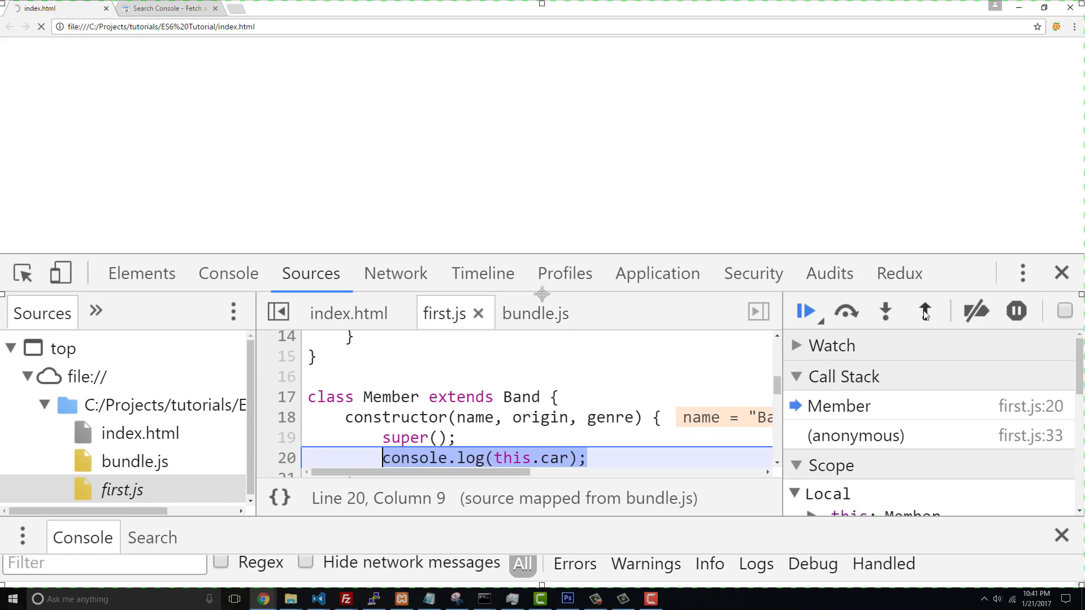
scroll("down", 3)
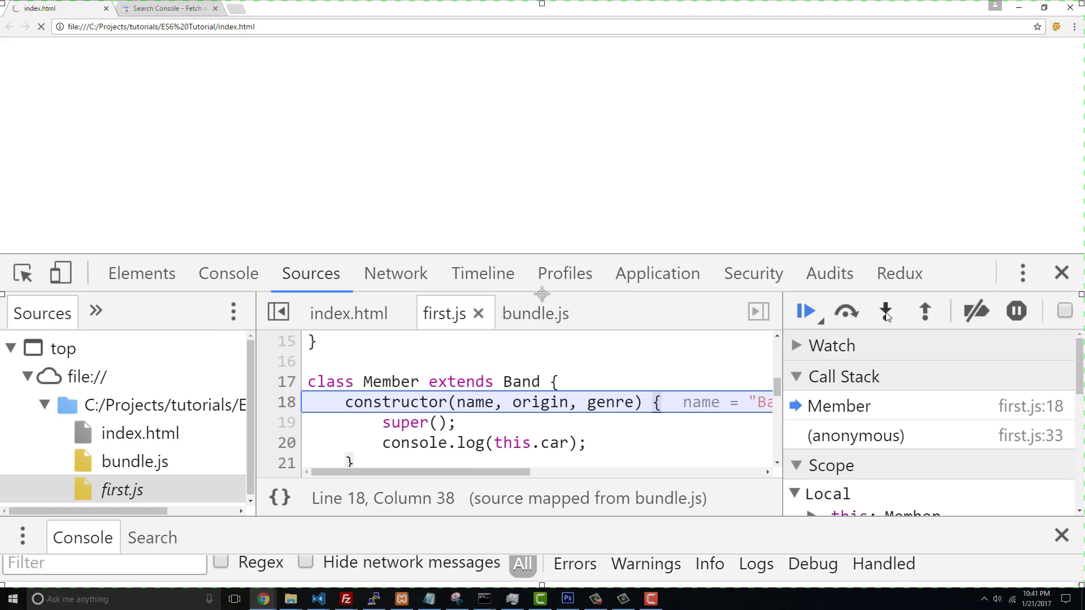
mouse_move(887, 312)
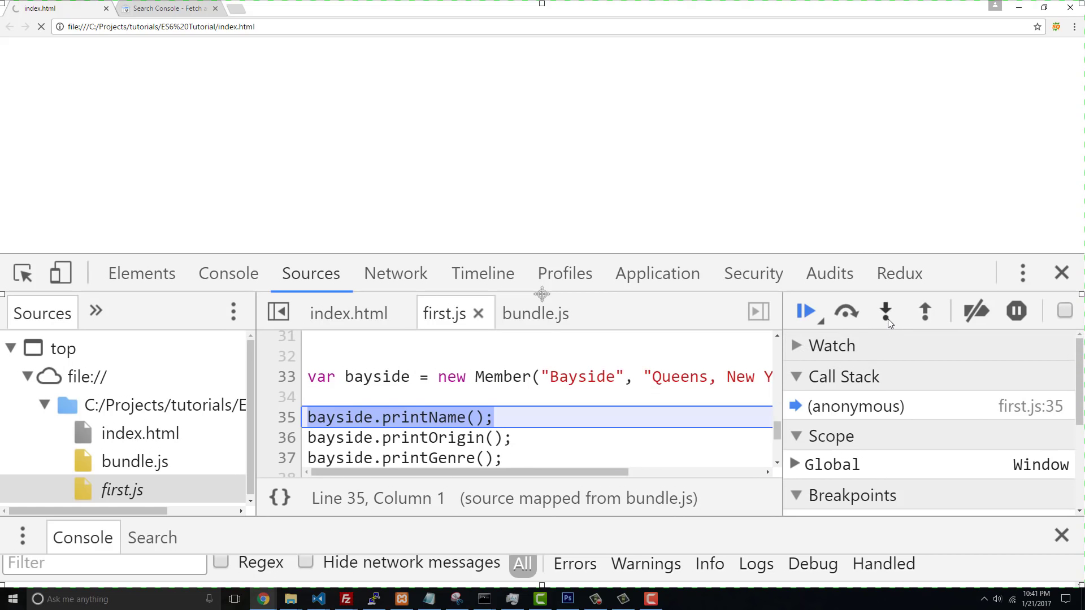
mouse_move(924, 312)
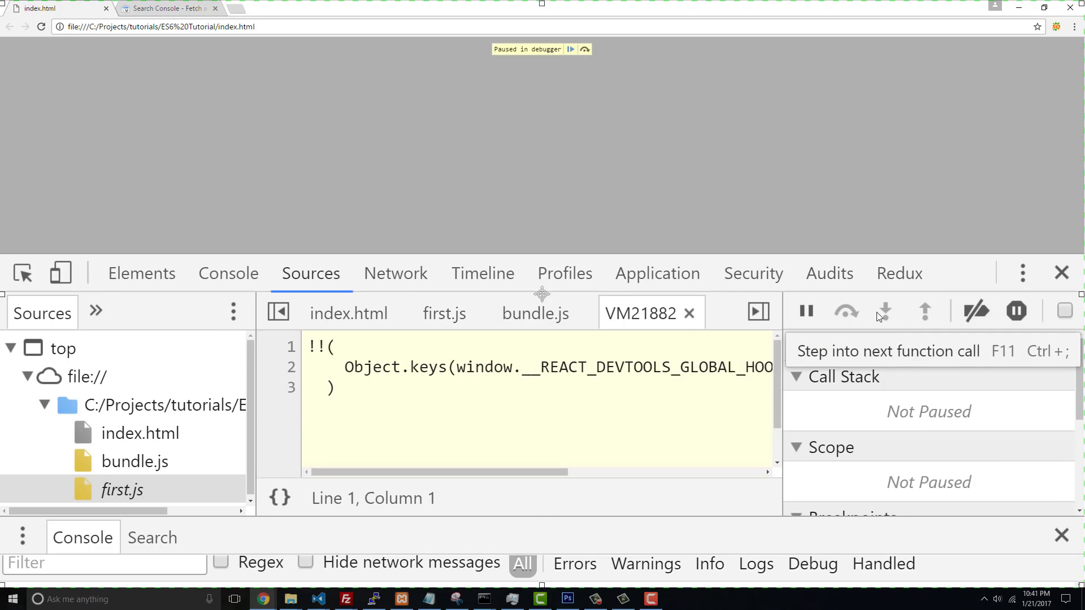
left_click(884, 312)
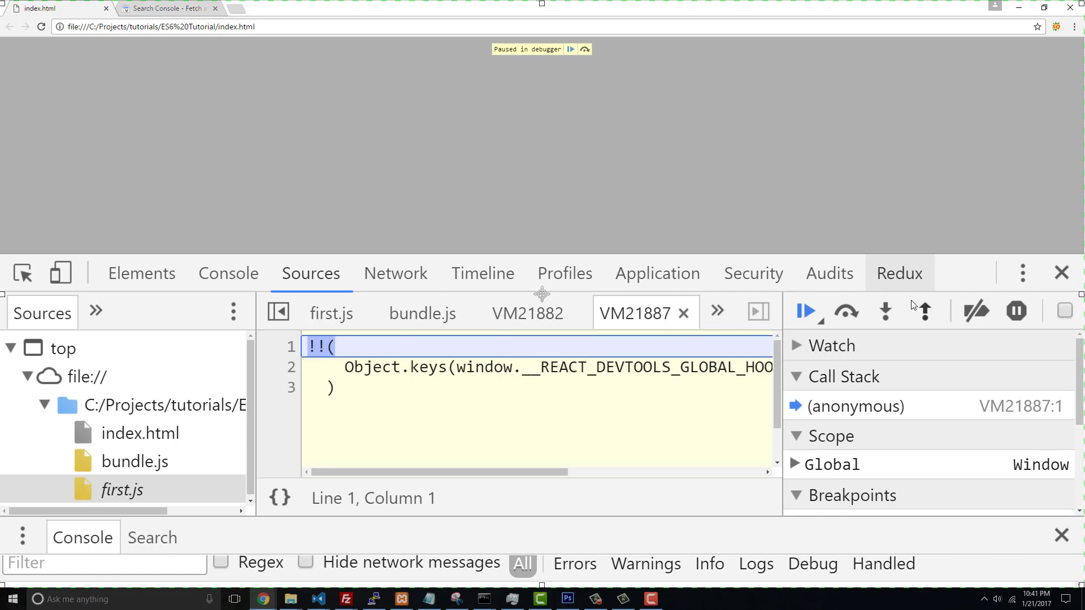
left_click(805, 311)
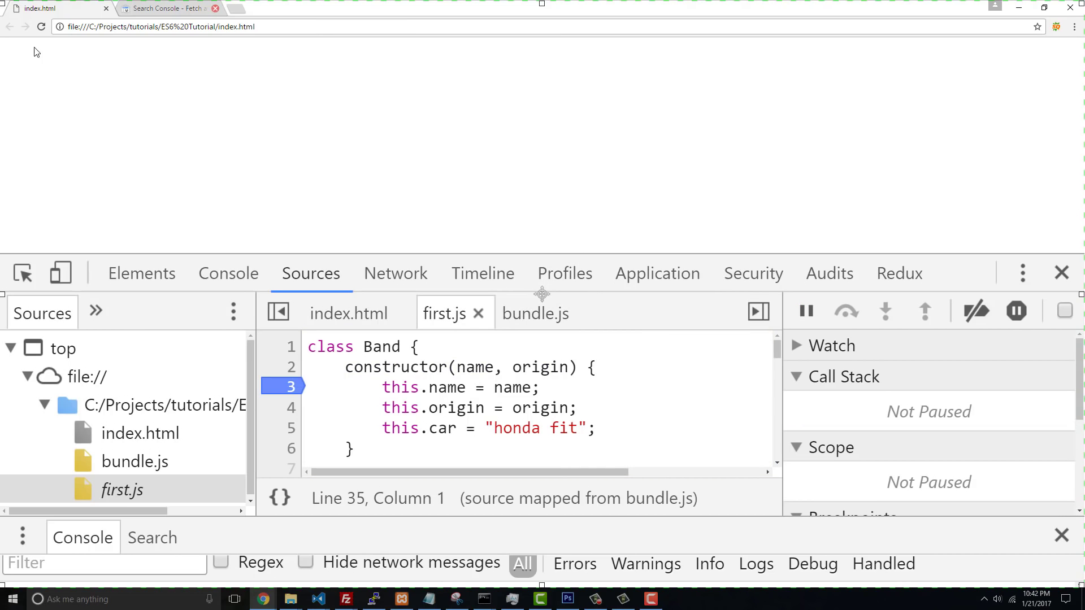
mouse_move(146, 130)
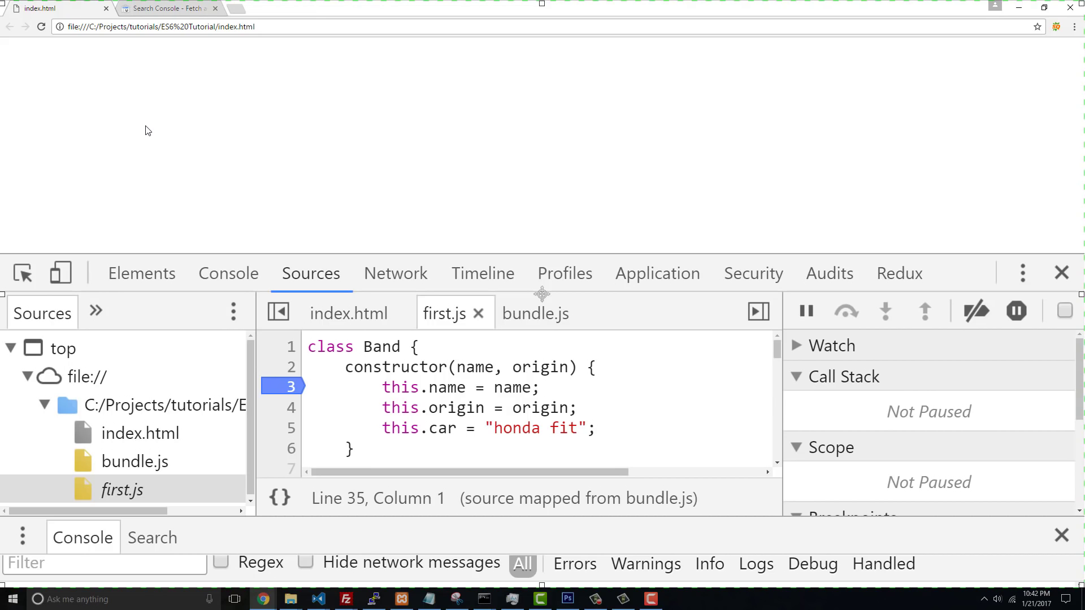
mouse_move(229, 85)
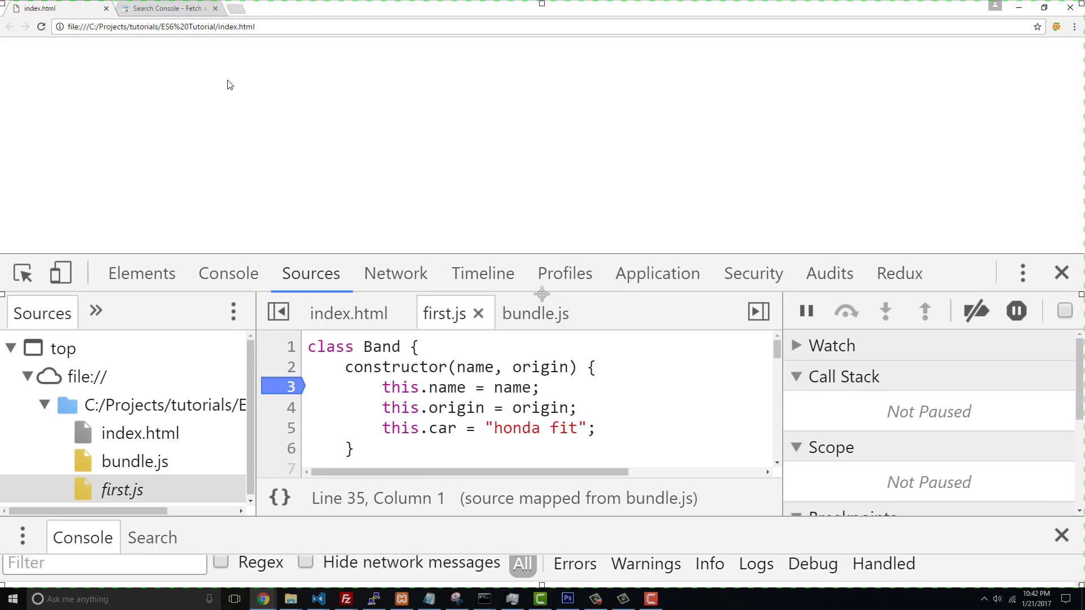
- Reload the page, read the Console output, and return to first.js in Sources
scroll("down", 3)
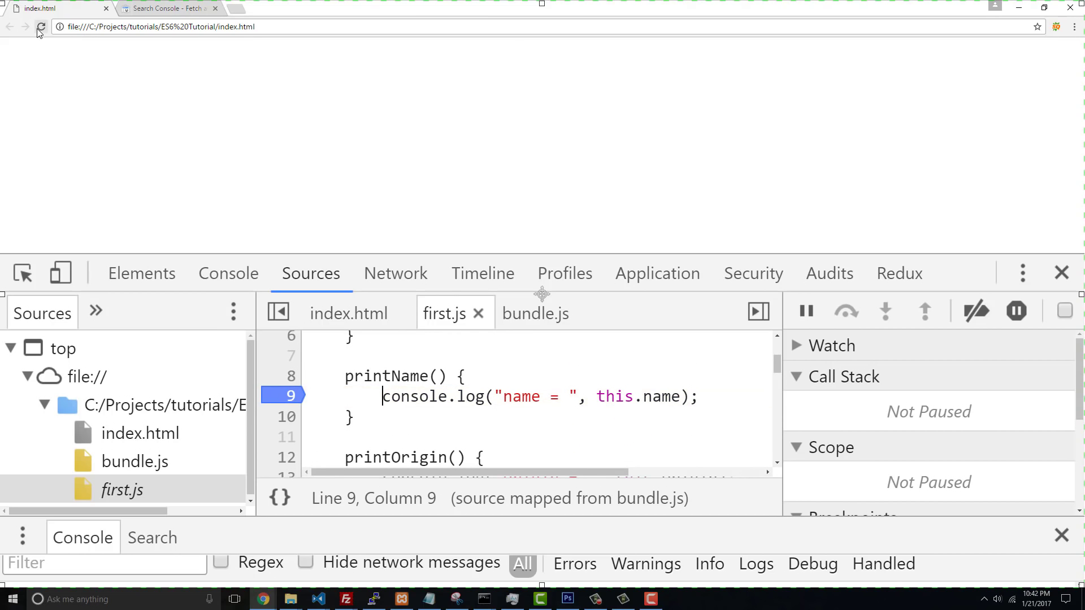
left_click(443, 312)
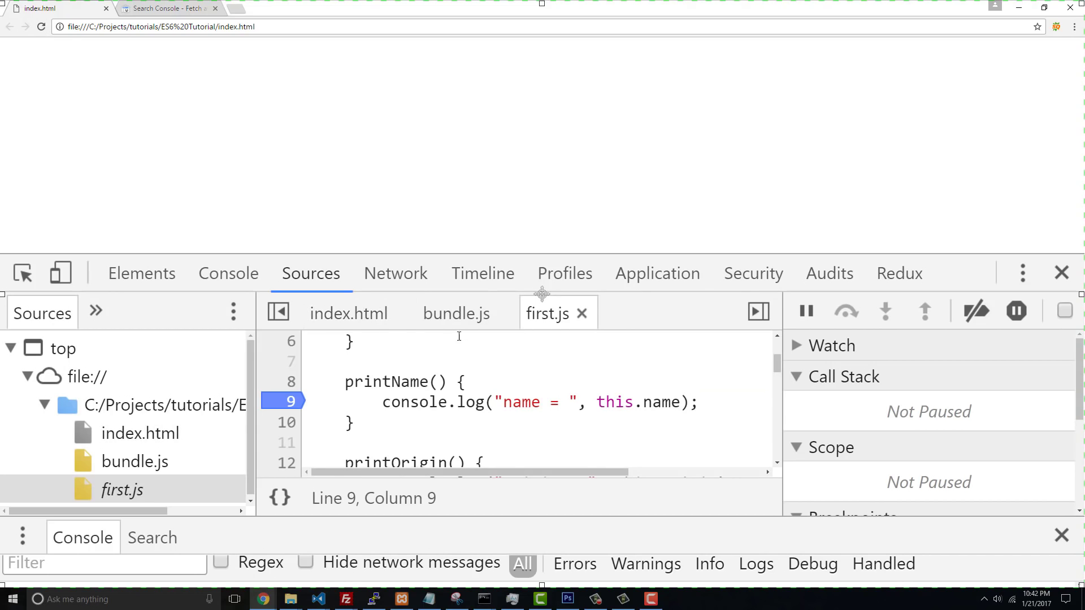
left_click(228, 273)
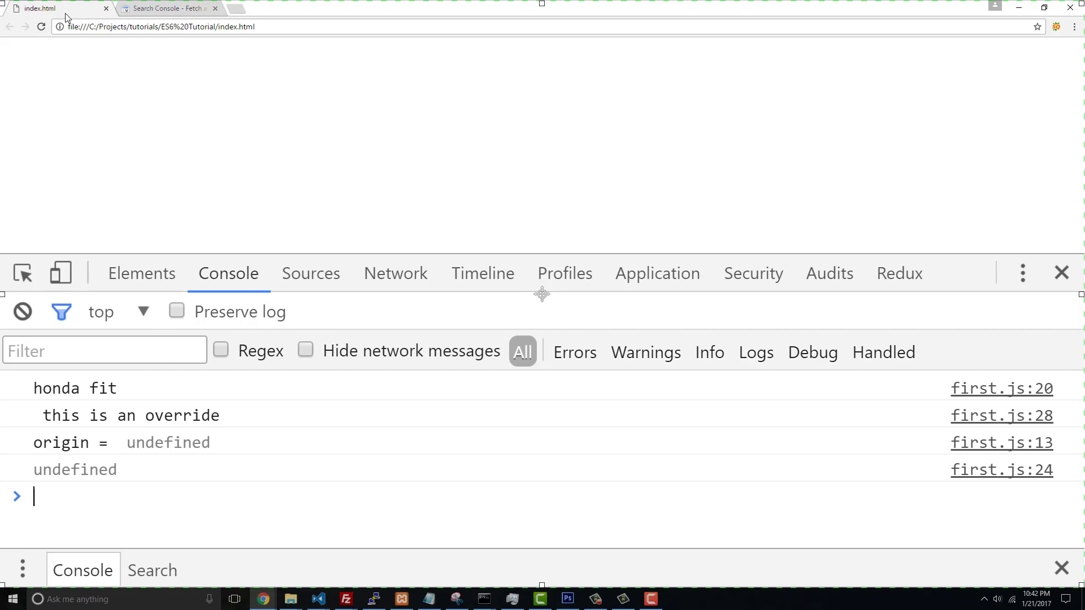
left_click(310, 273)
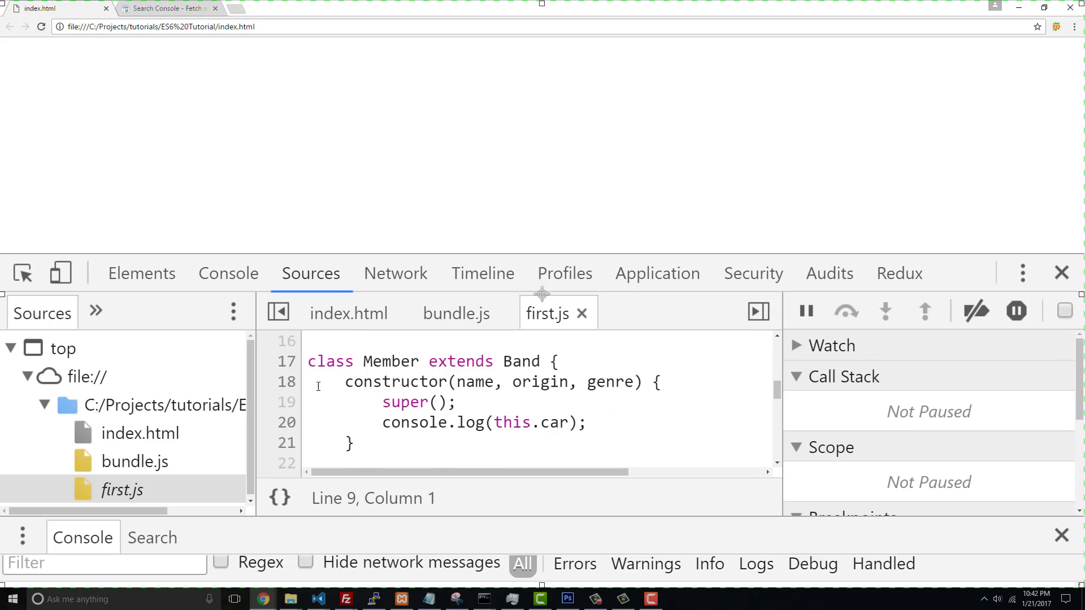
scroll("down", 3)
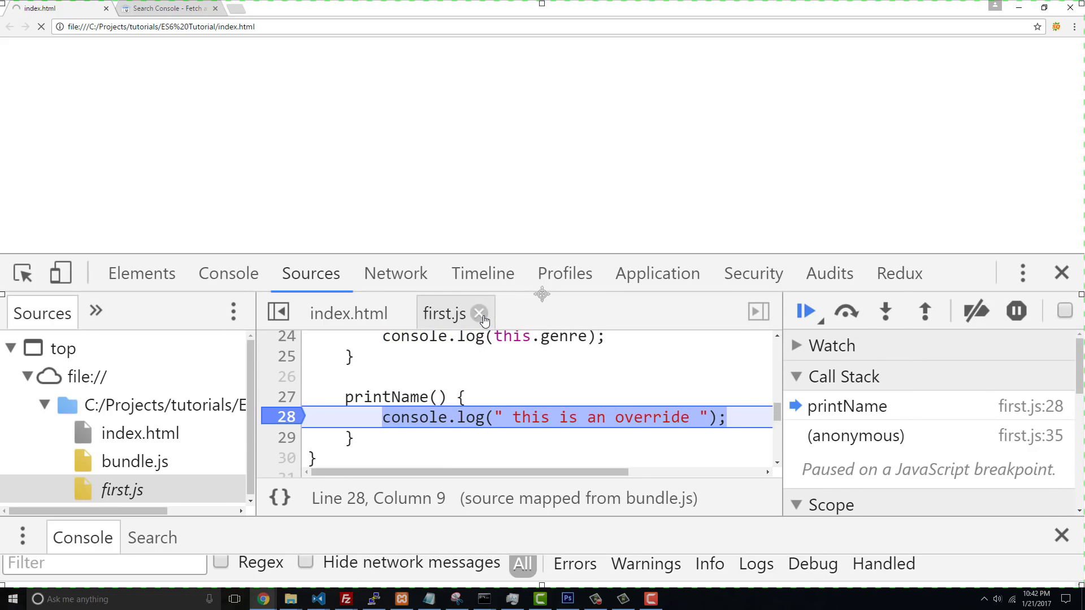
- Close the first.js tab in the DevTools Sources panel, keeping execution paused in printName
left_click(479, 313)
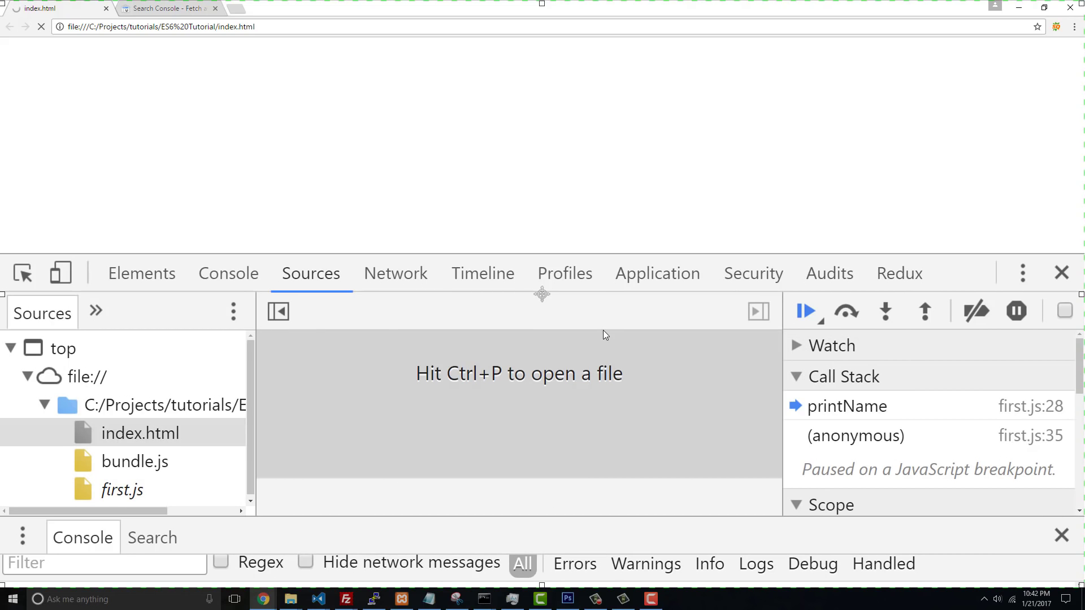
mouse_move(691, 352)
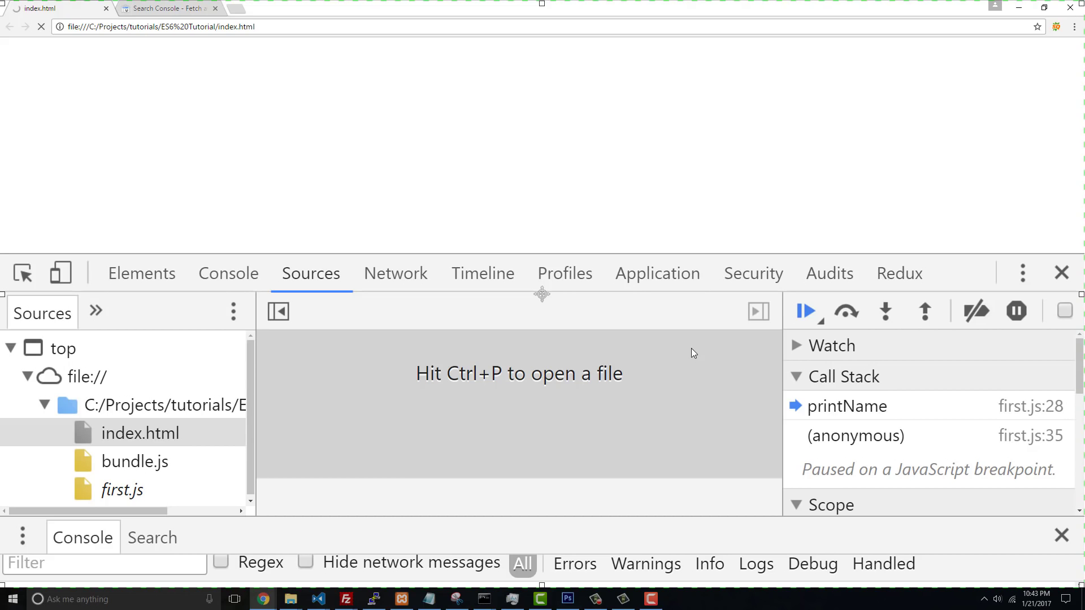
mouse_move(691, 214)
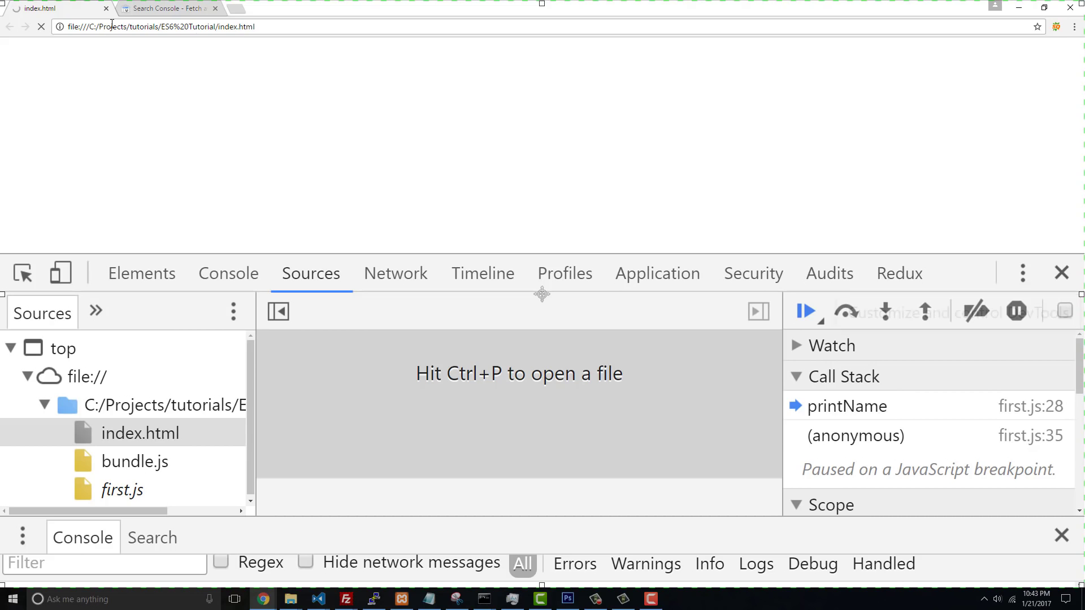
mouse_move(166, 9)
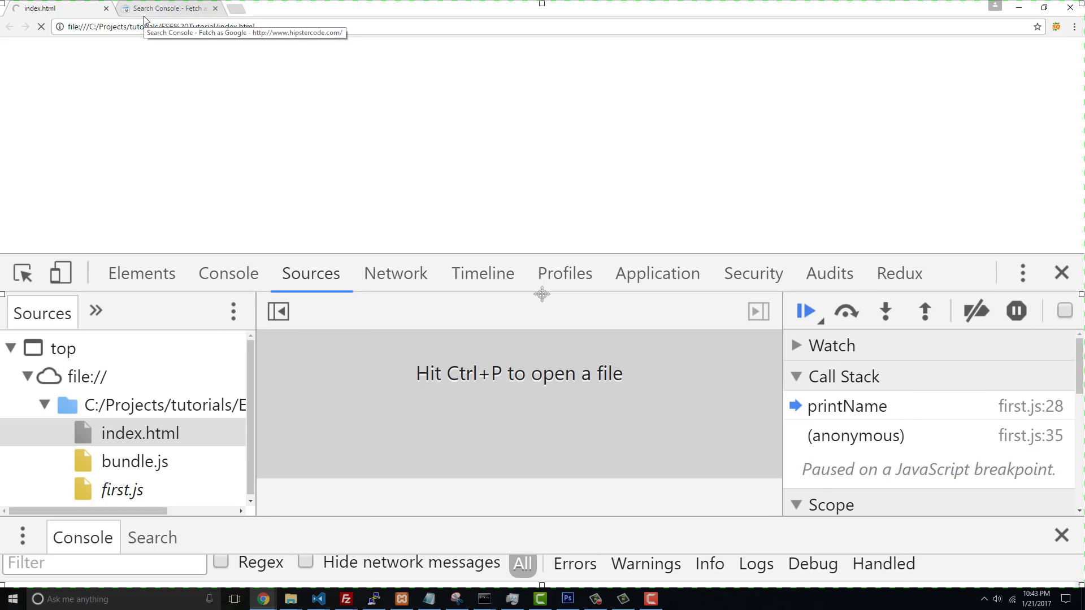